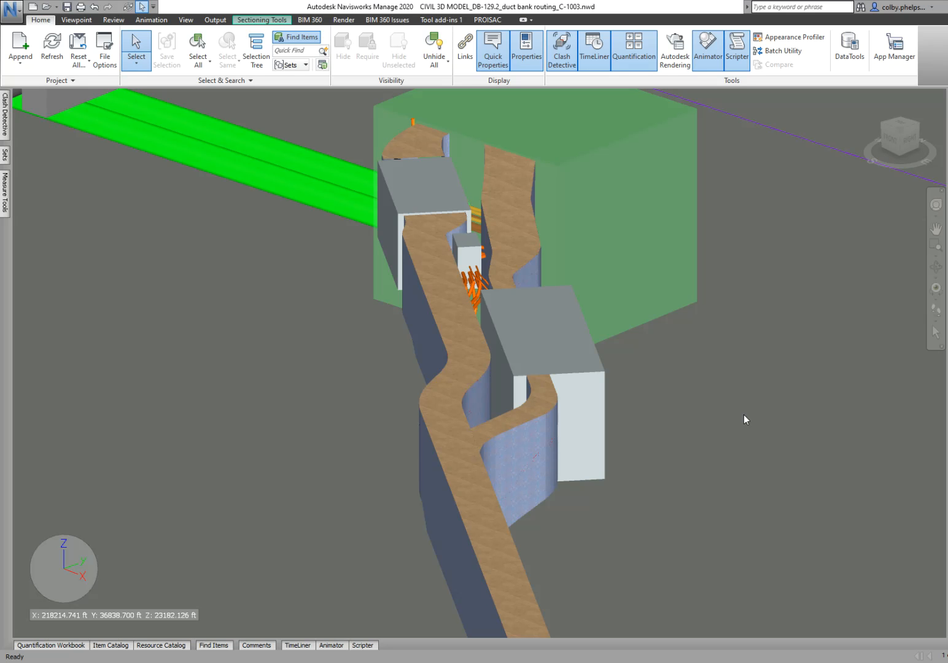
mouse_move(718, 391)
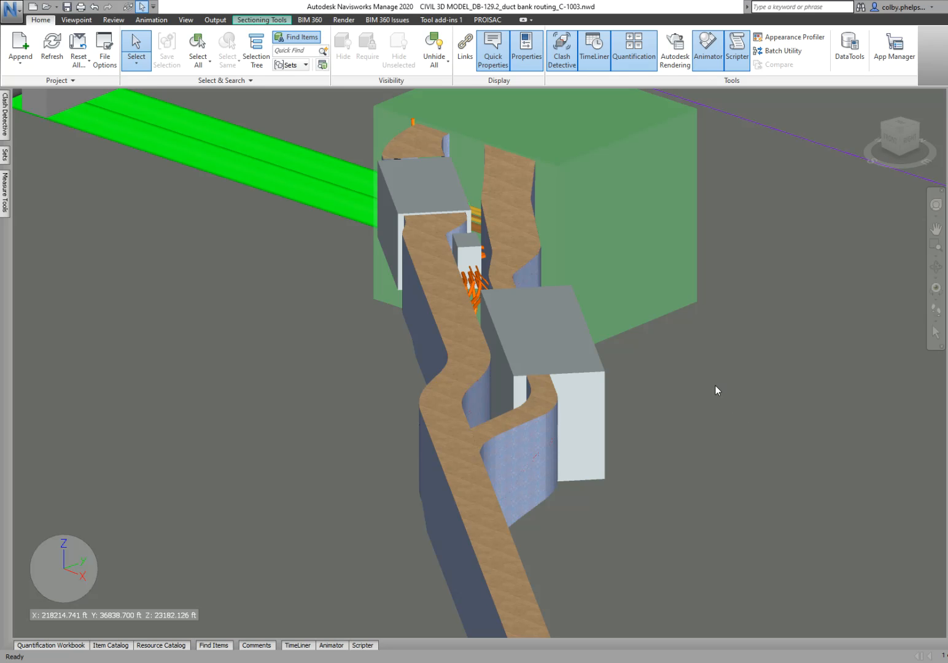
mouse_move(308, 319)
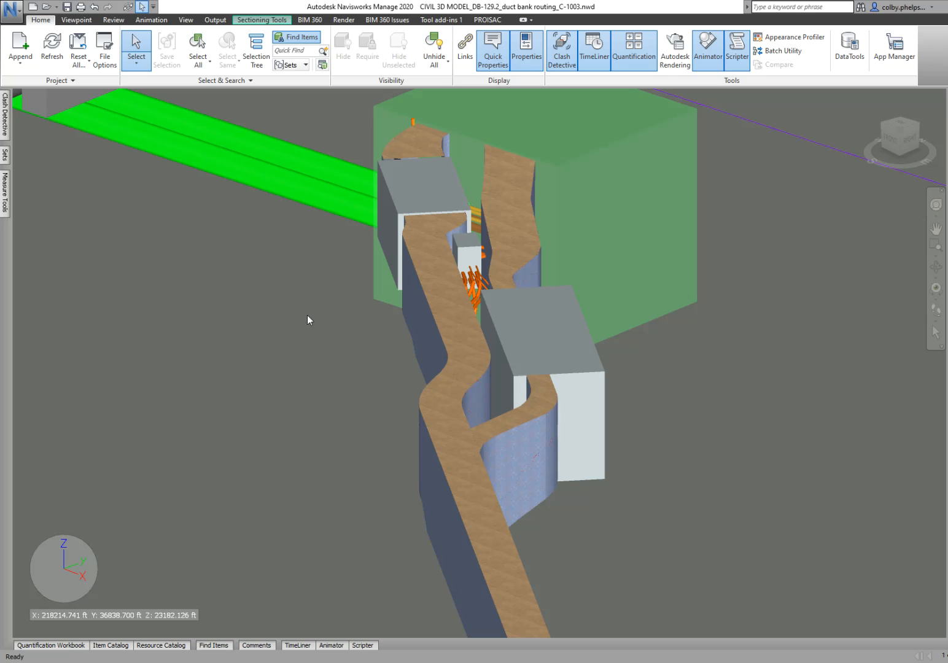
mouse_move(295, 313)
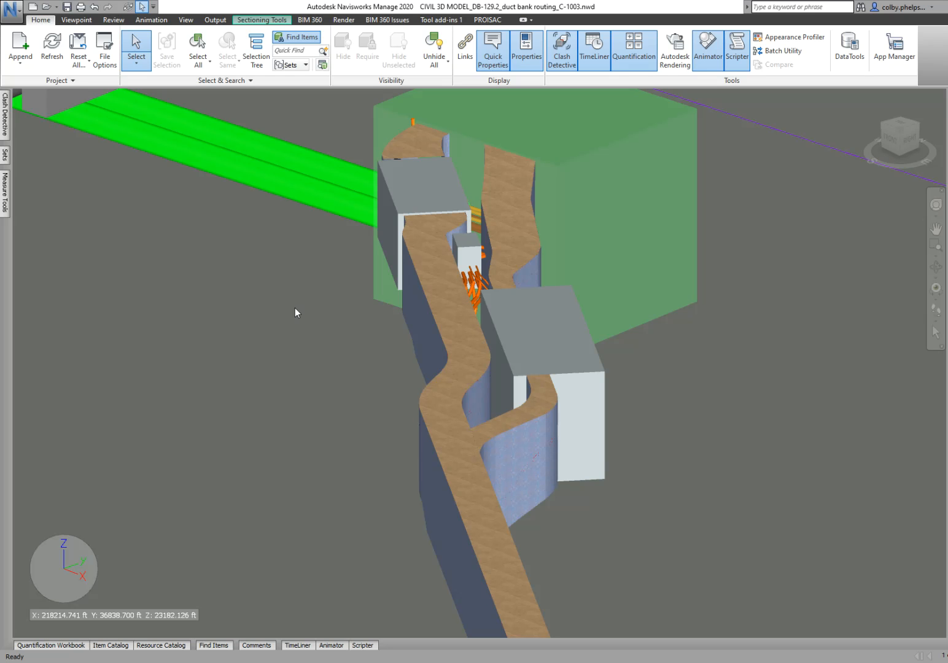
mouse_move(291, 305)
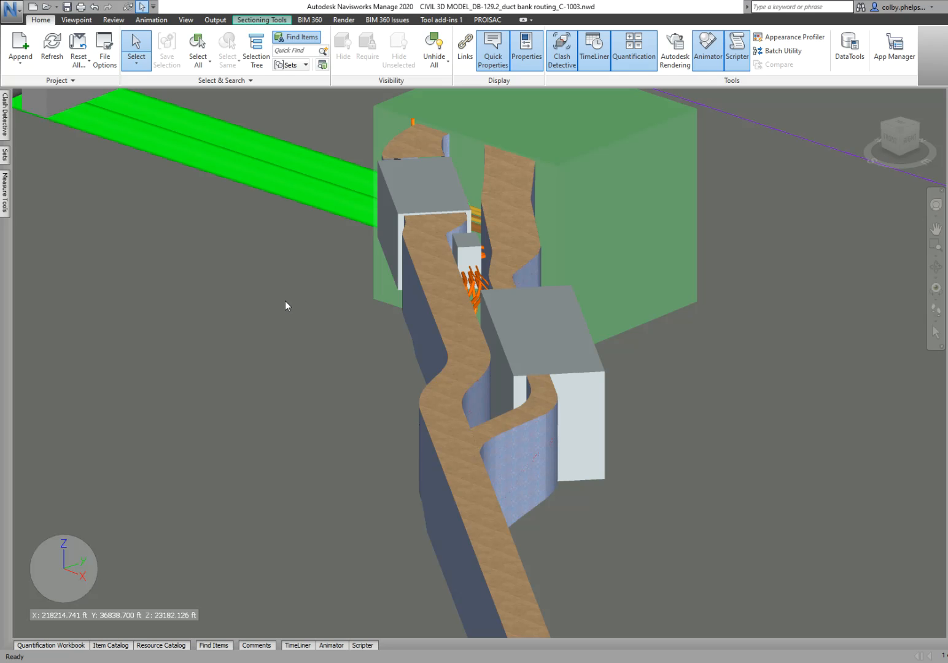
mouse_move(283, 305)
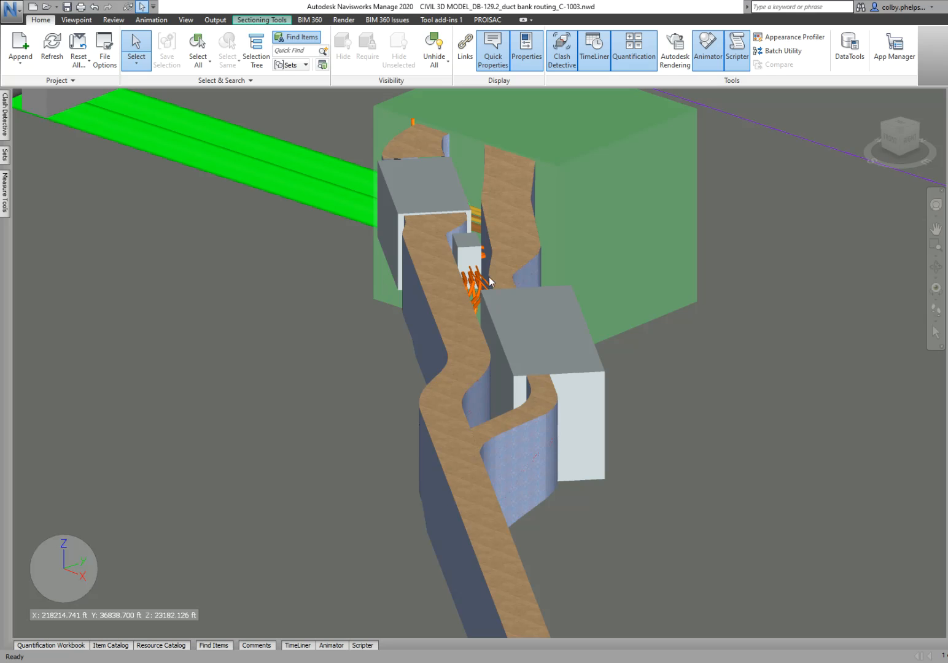
mouse_move(460, 413)
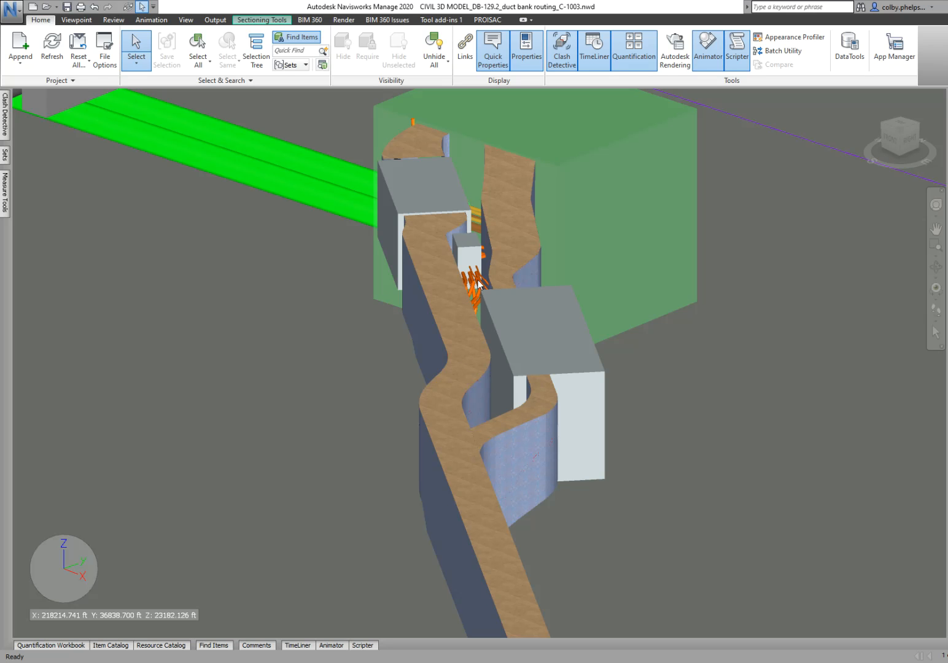
mouse_move(434, 273)
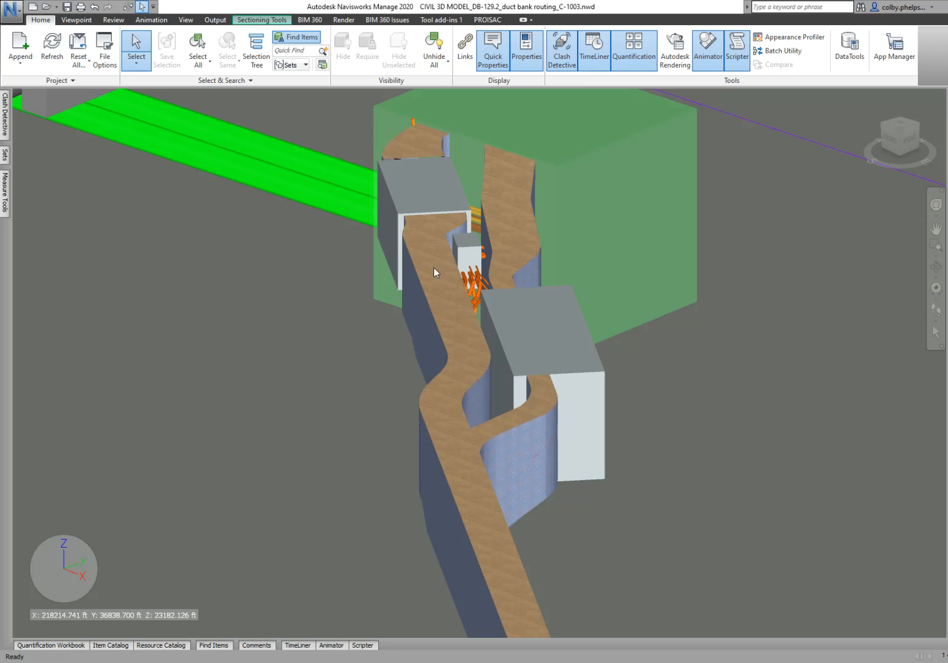
mouse_move(453, 393)
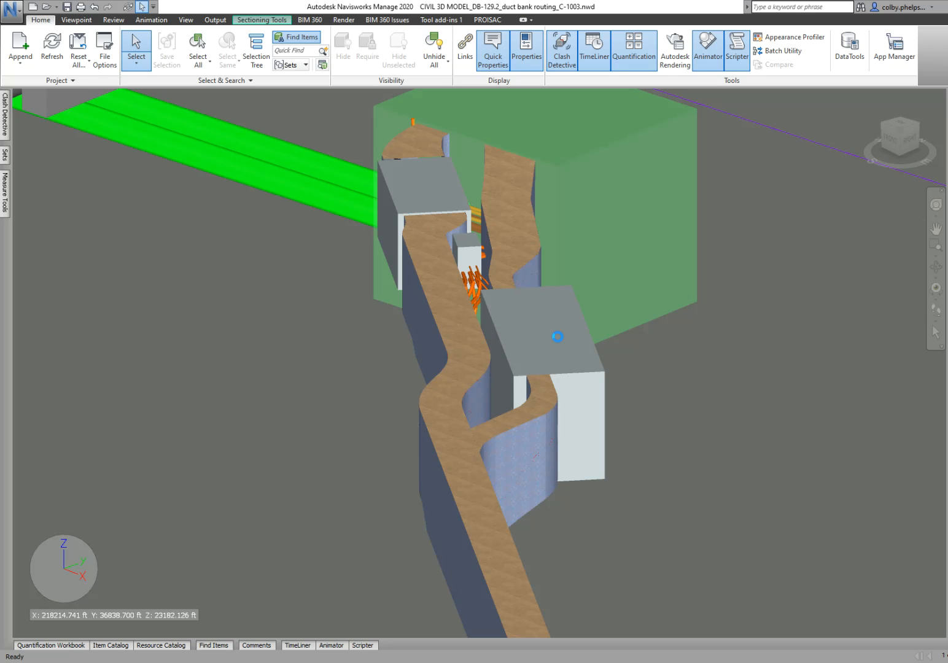
- Select the front vault, enable sectioning, and set the section plane gizmo to Rotate
click(556, 336)
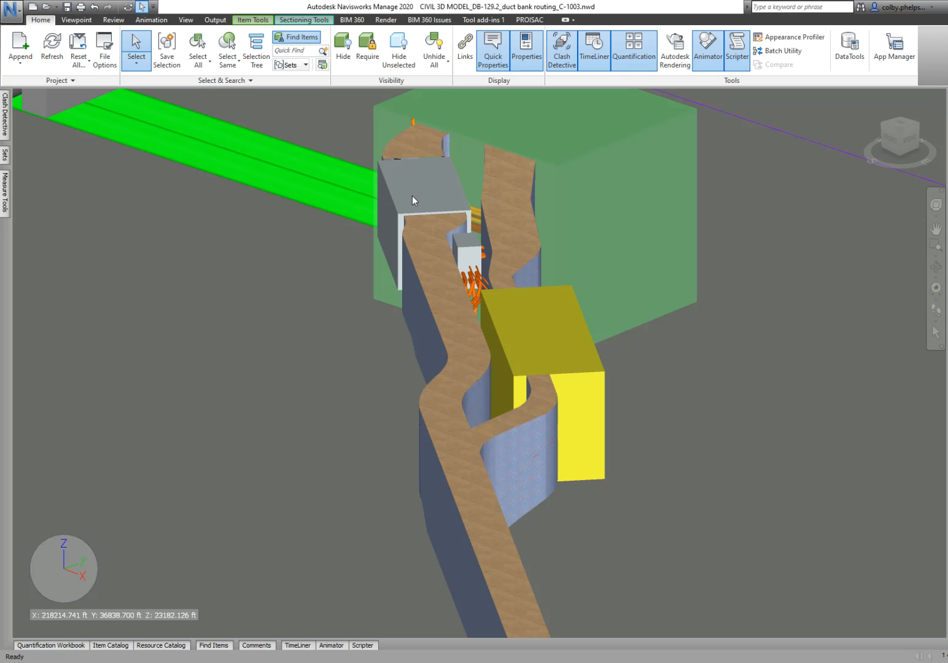
mouse_move(589, 216)
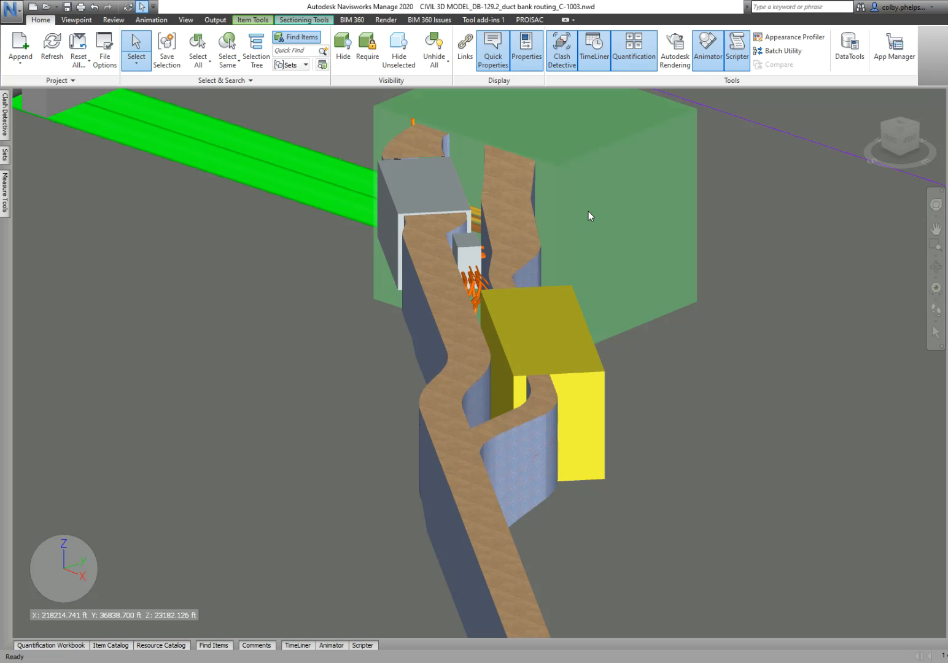
mouse_move(295, 185)
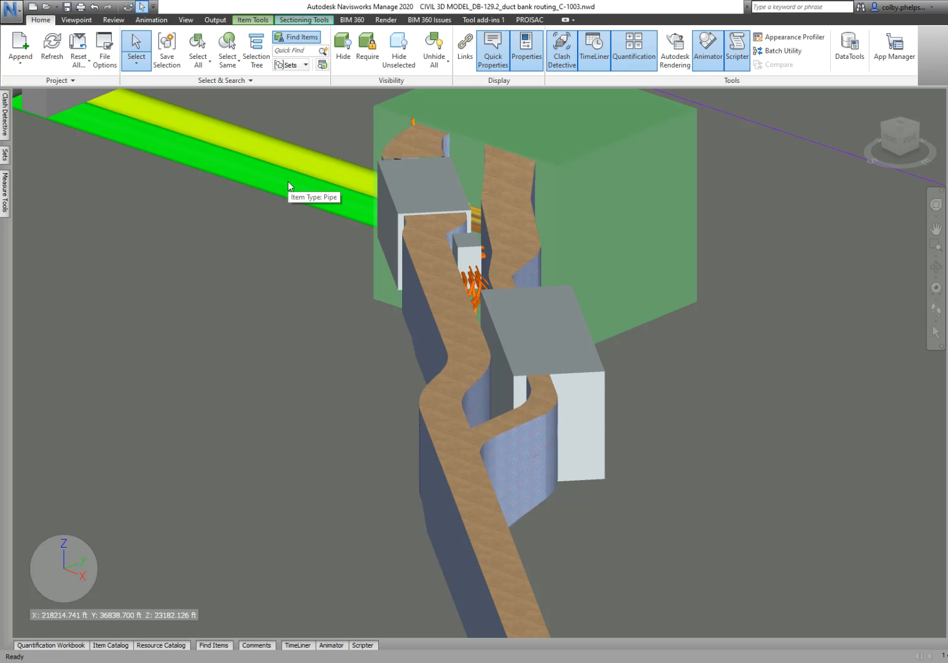
mouse_move(325, 192)
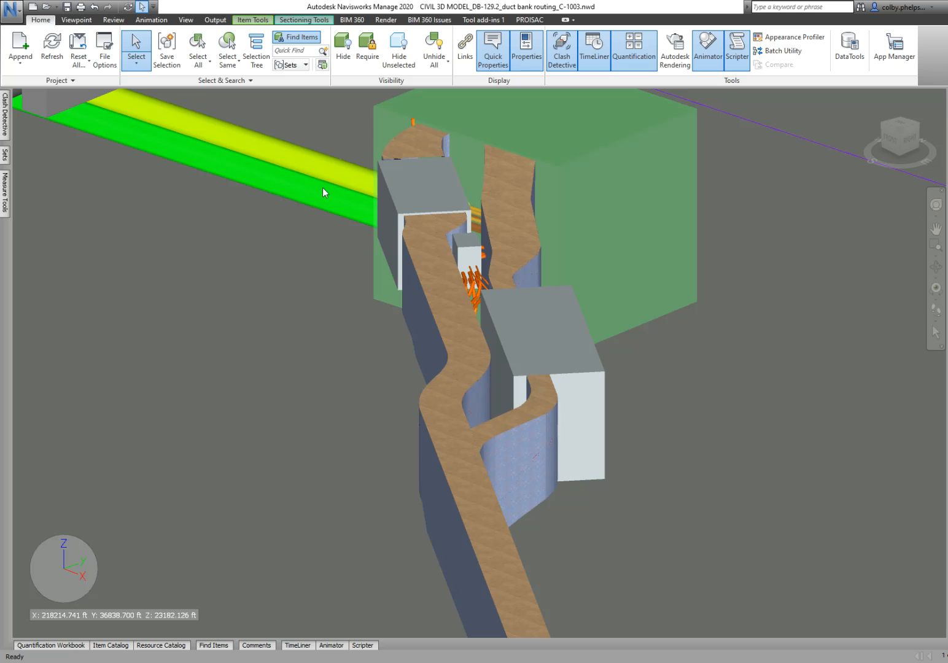
mouse_move(276, 171)
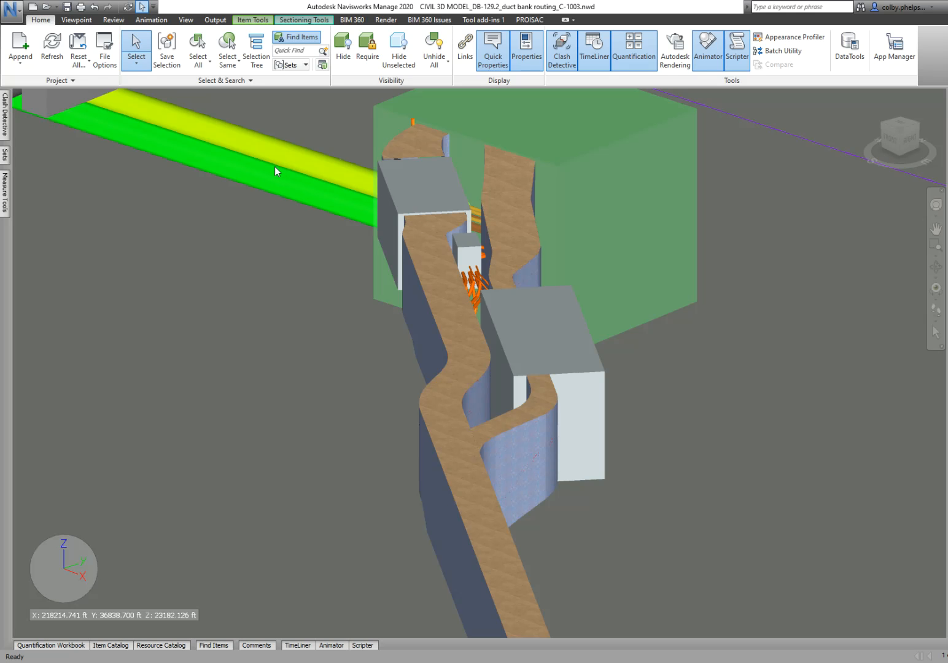
mouse_move(604, 159)
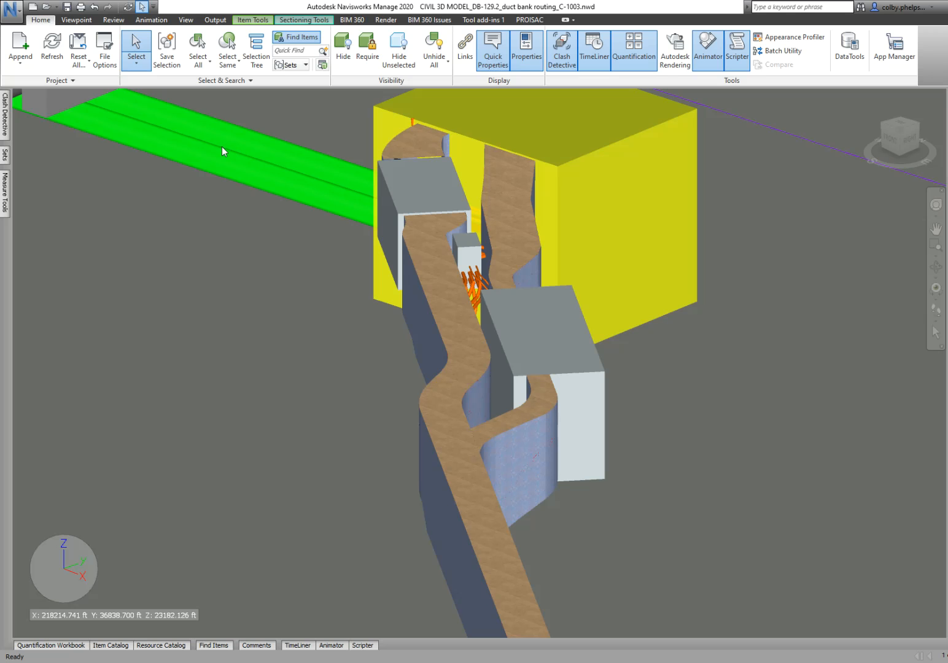
mouse_move(479, 143)
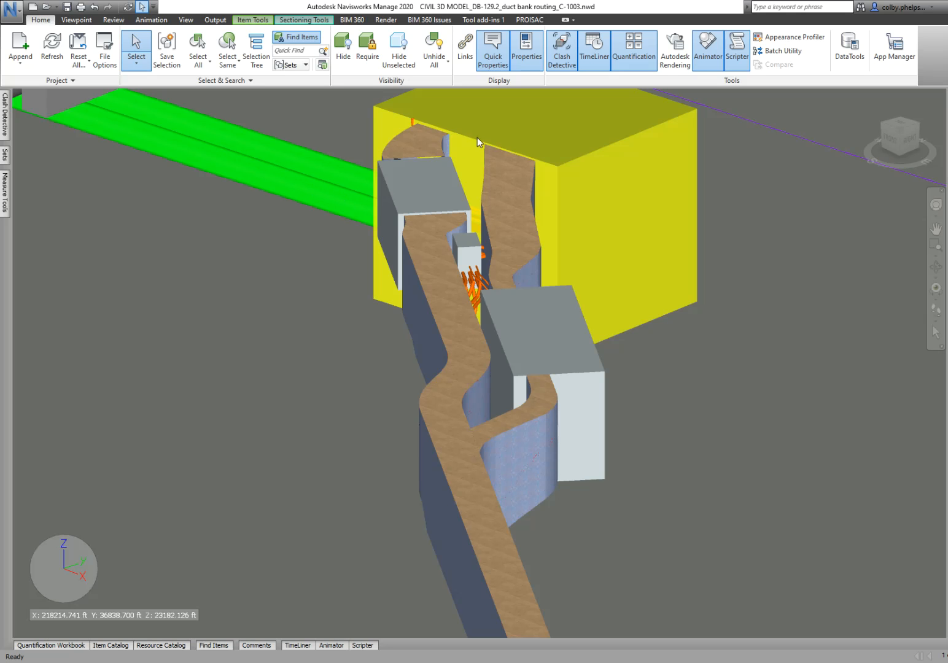
mouse_move(501, 167)
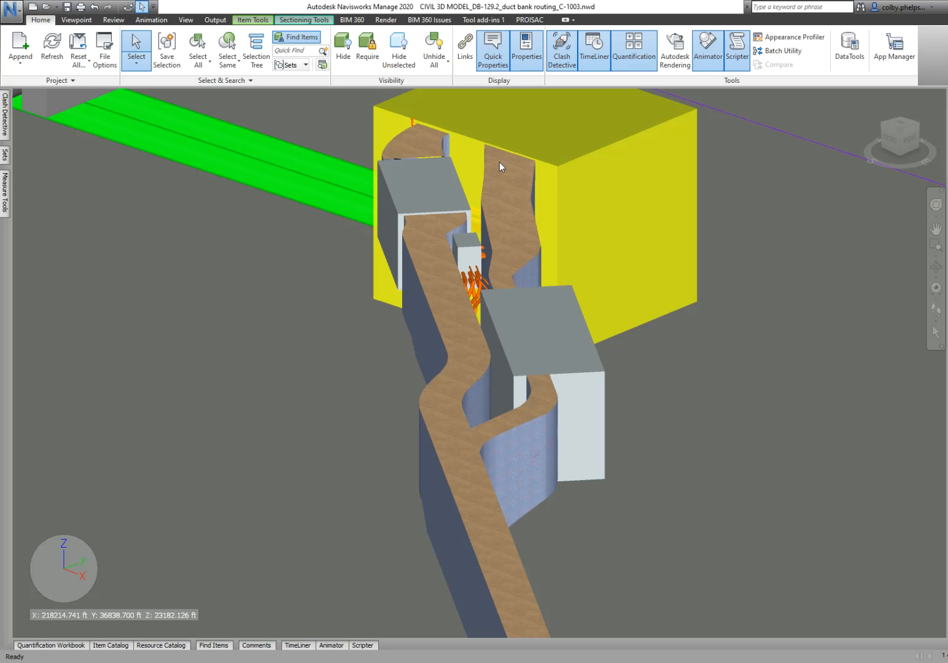
mouse_move(457, 375)
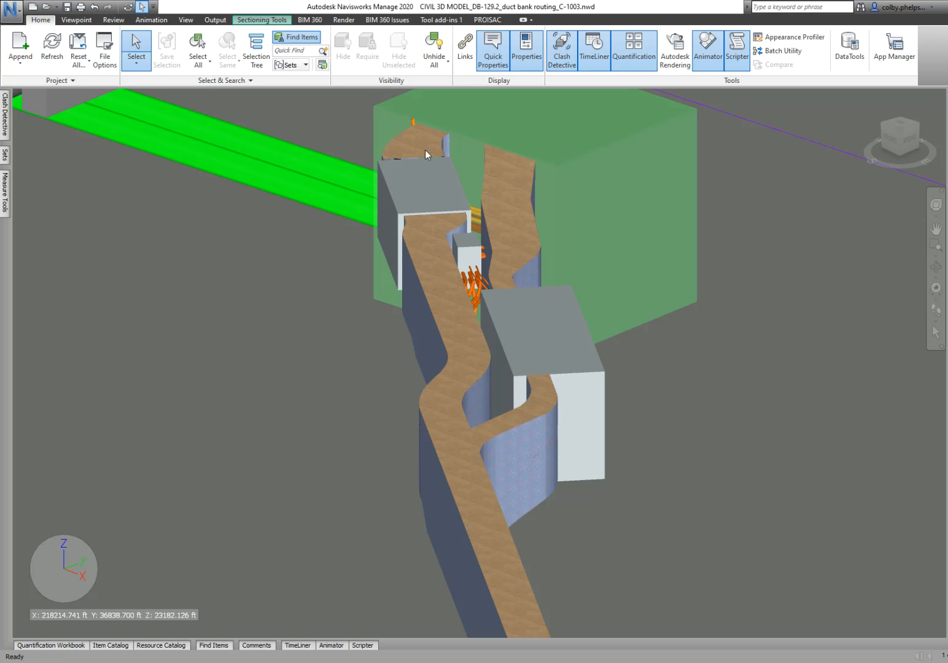
click(262, 20)
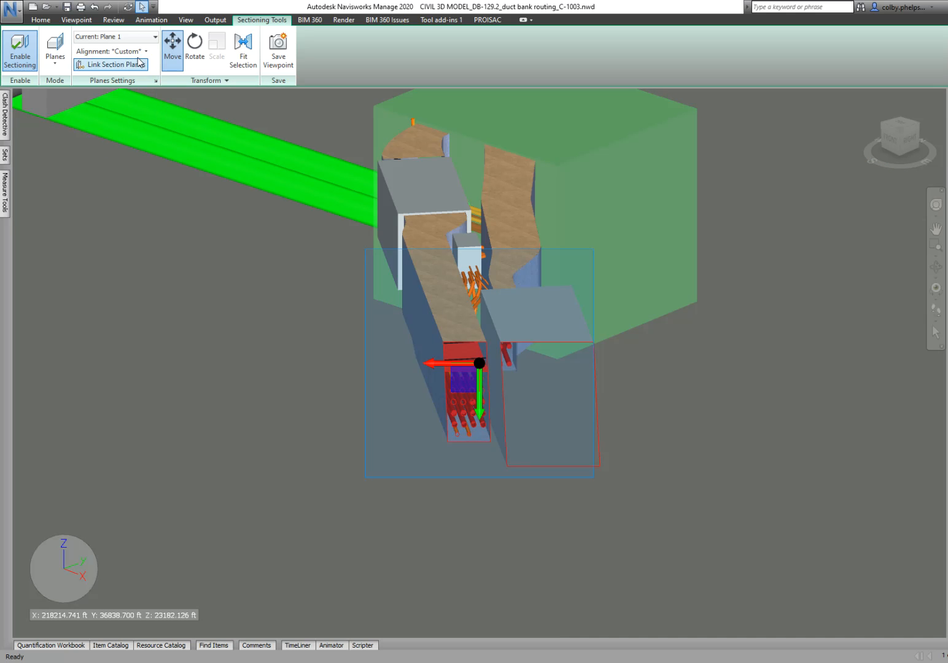
click(111, 51)
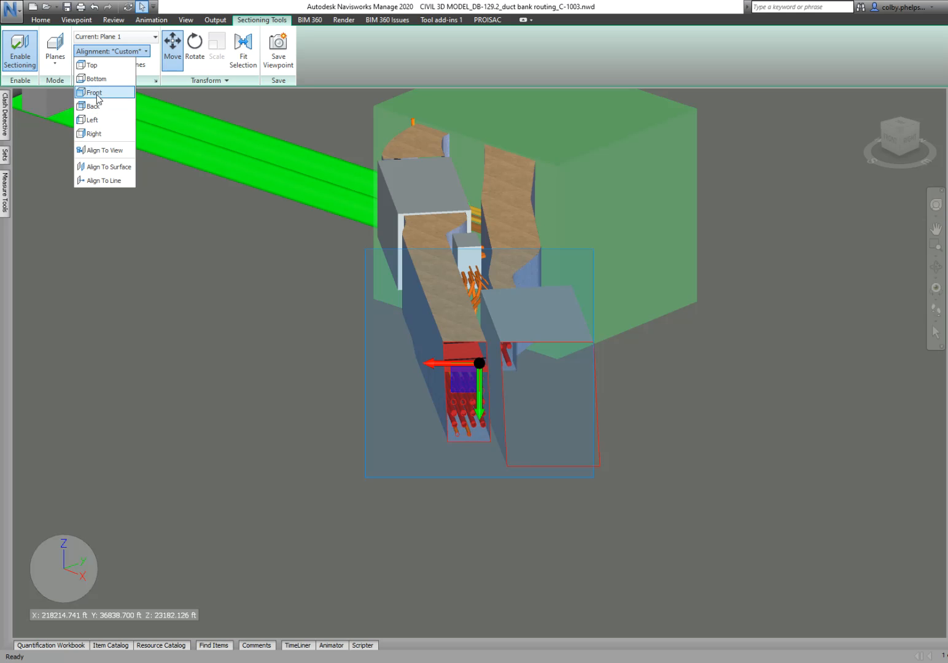
click(93, 92)
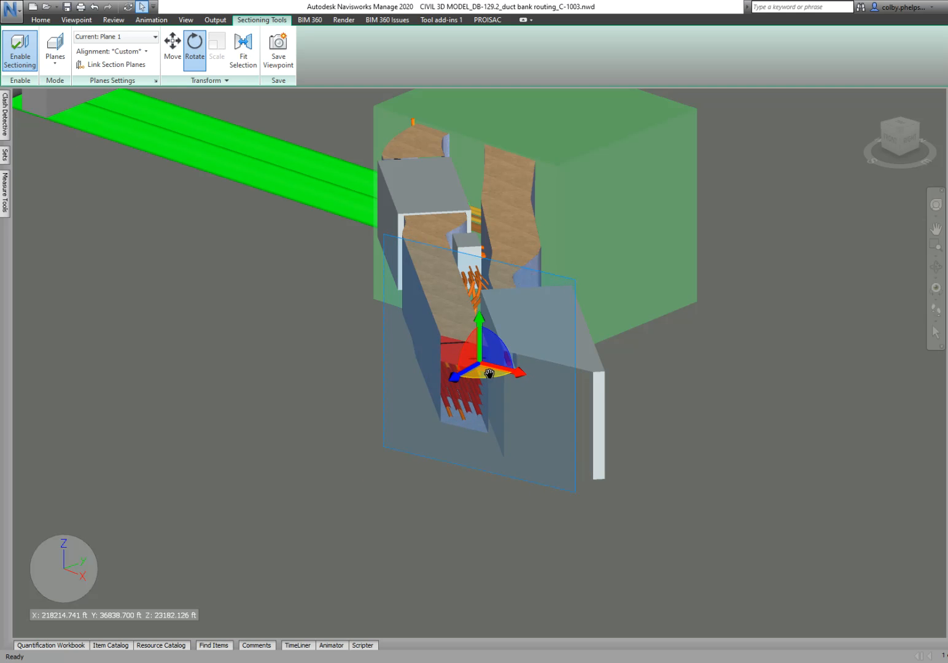
- Rotate the section plane until it cuts squarely across both duct bank runs
drag(486, 373, 502, 372)
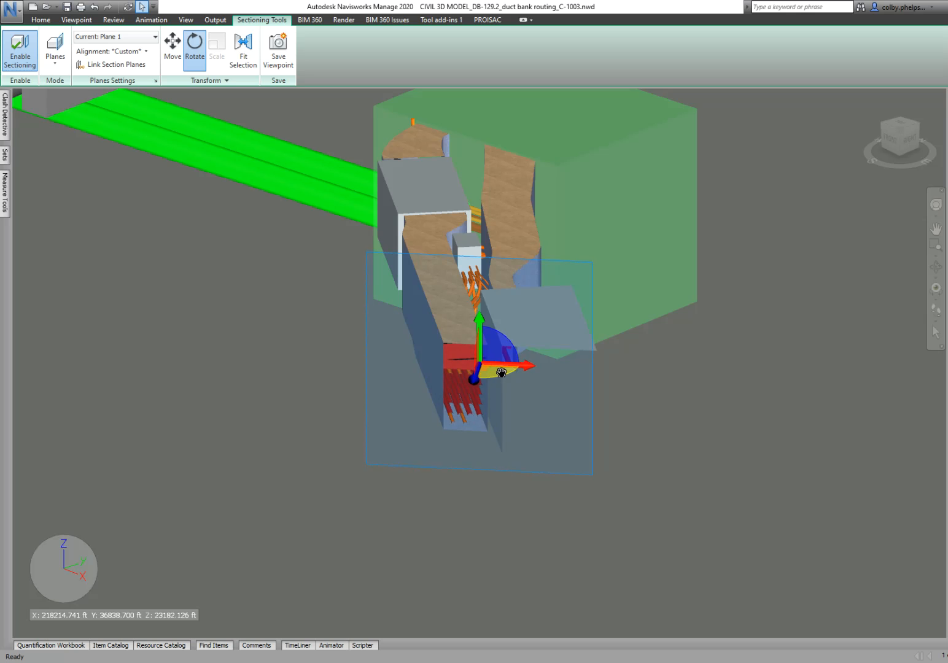
drag(500, 373, 505, 362)
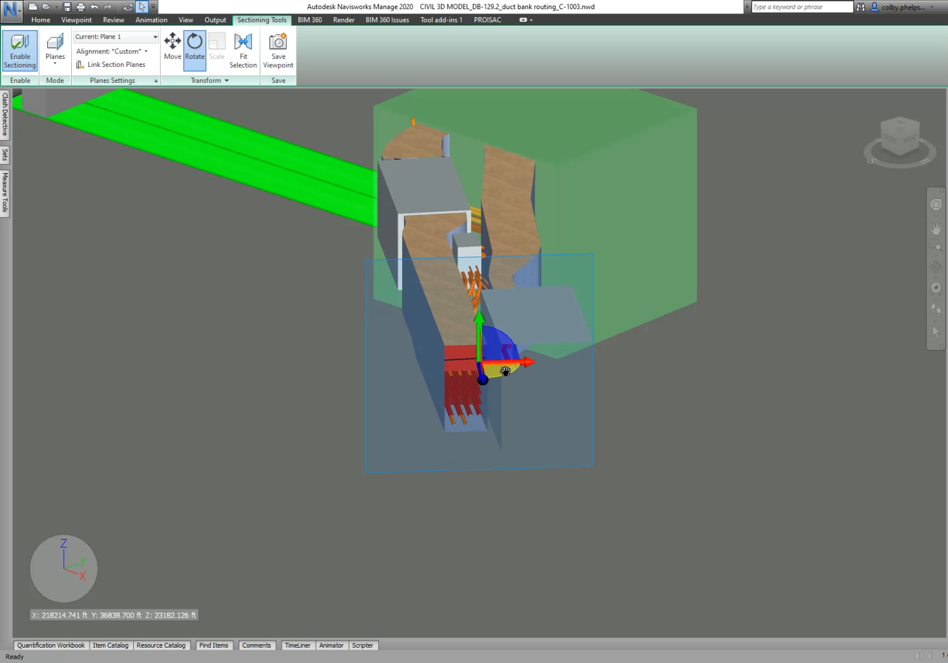
drag(503, 360, 485, 380)
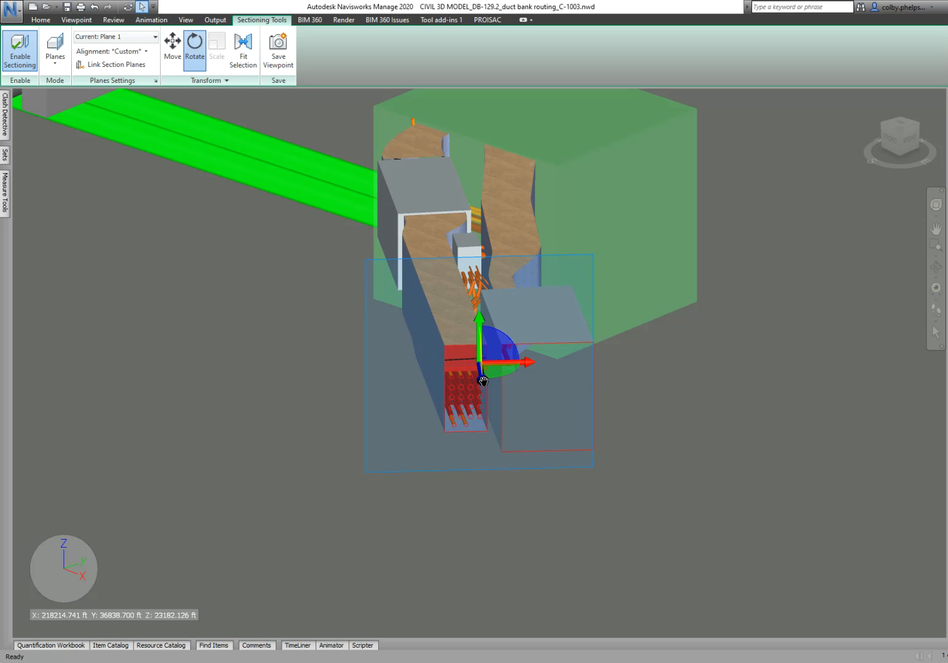
click(171, 49)
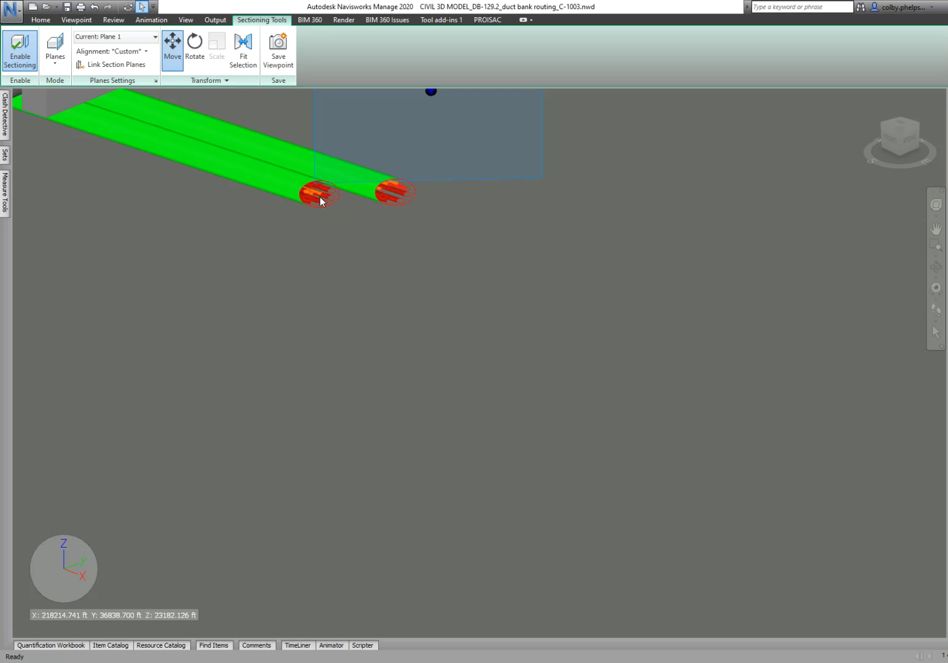
mouse_move(368, 193)
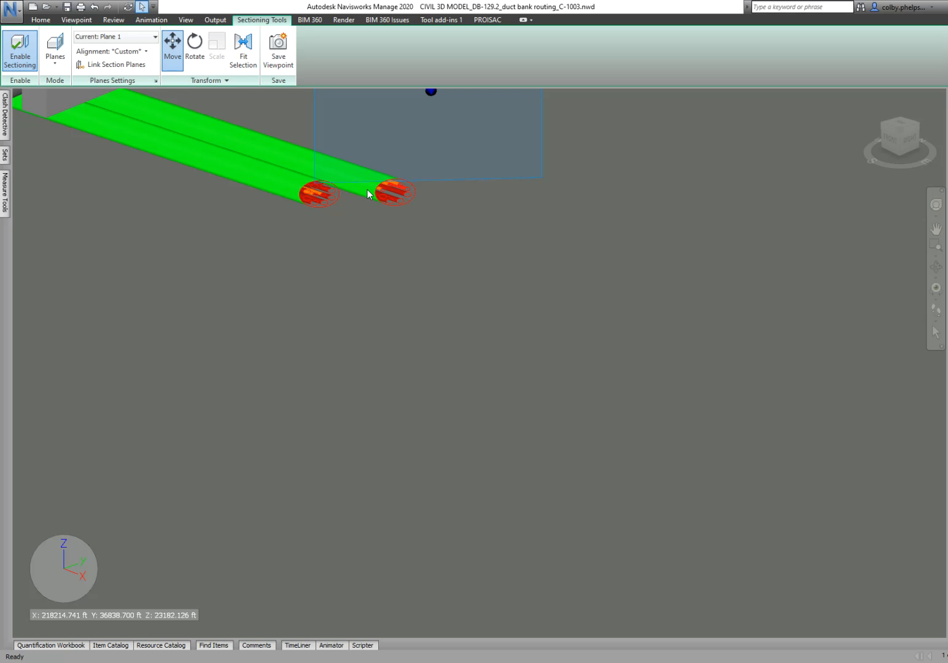
mouse_move(317, 200)
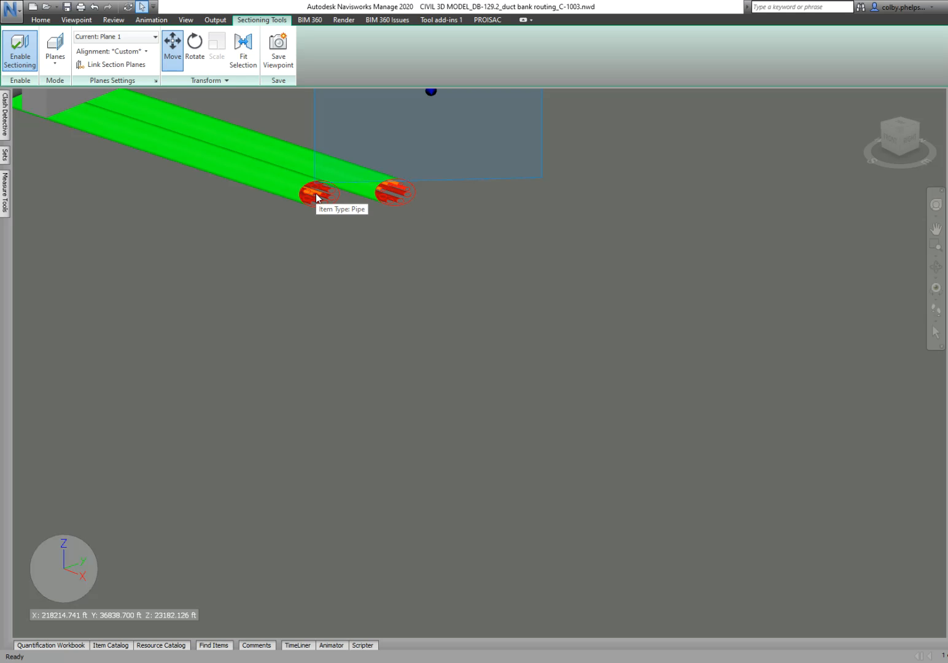
mouse_move(325, 206)
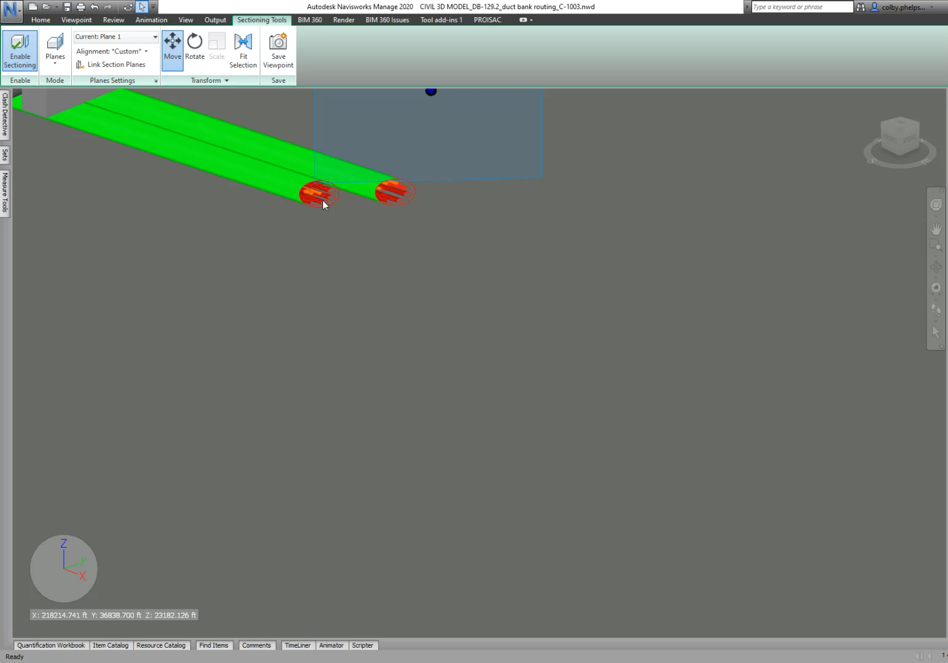
mouse_move(322, 208)
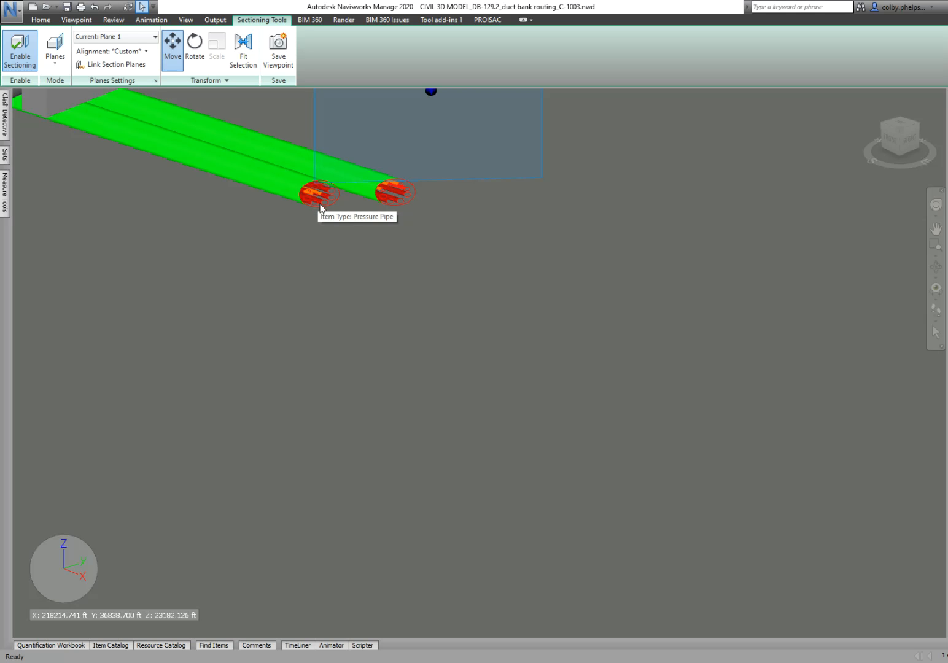
mouse_move(325, 204)
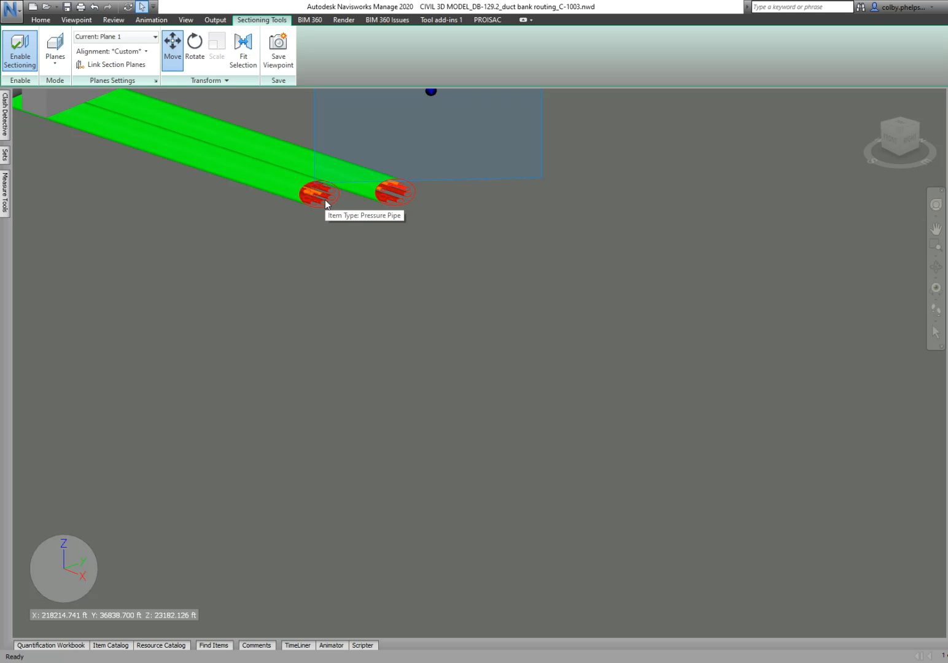
mouse_move(426, 162)
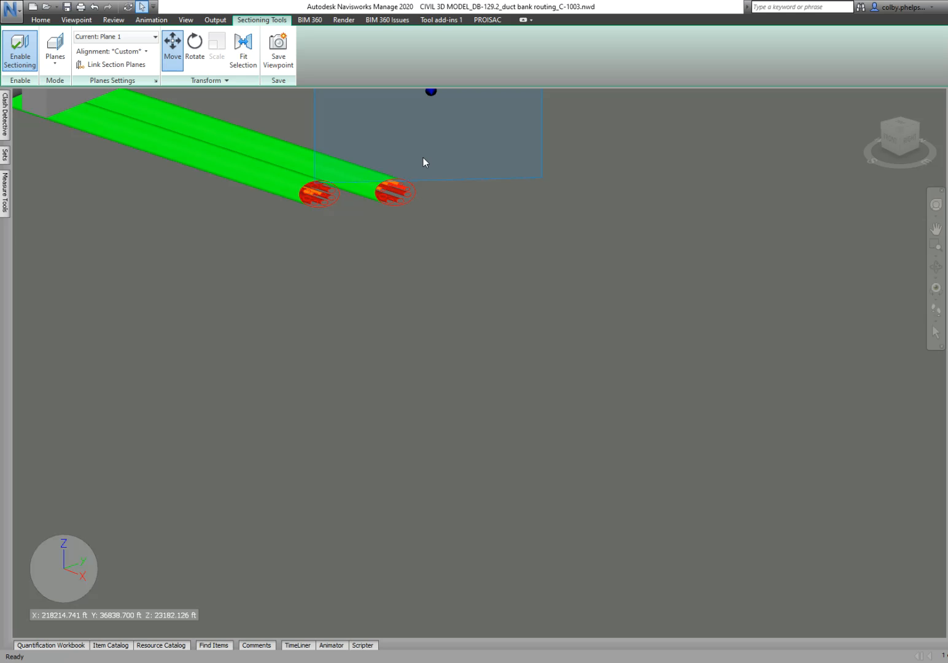
mouse_move(432, 92)
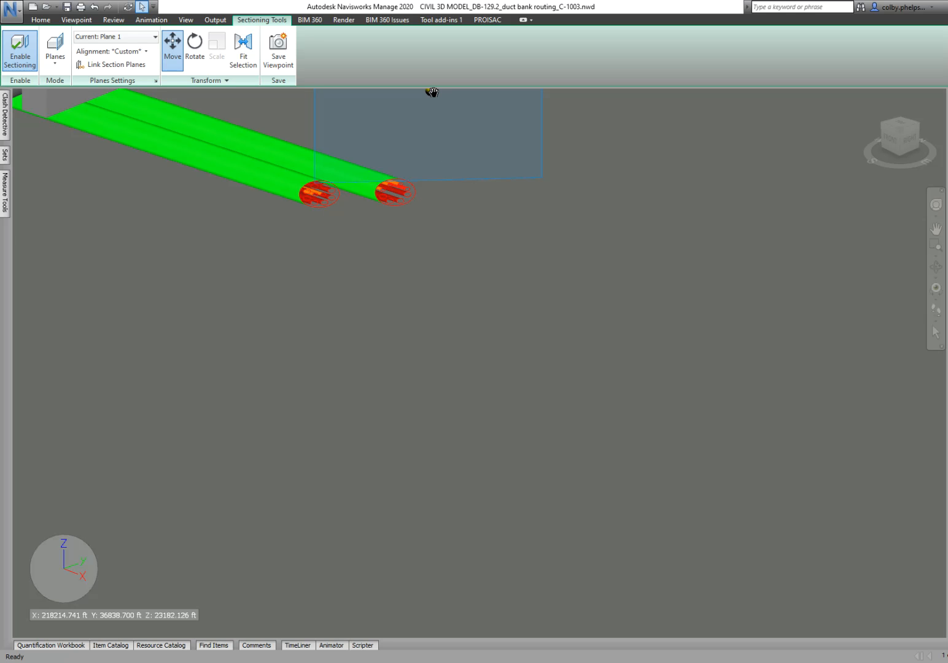
mouse_move(324, 195)
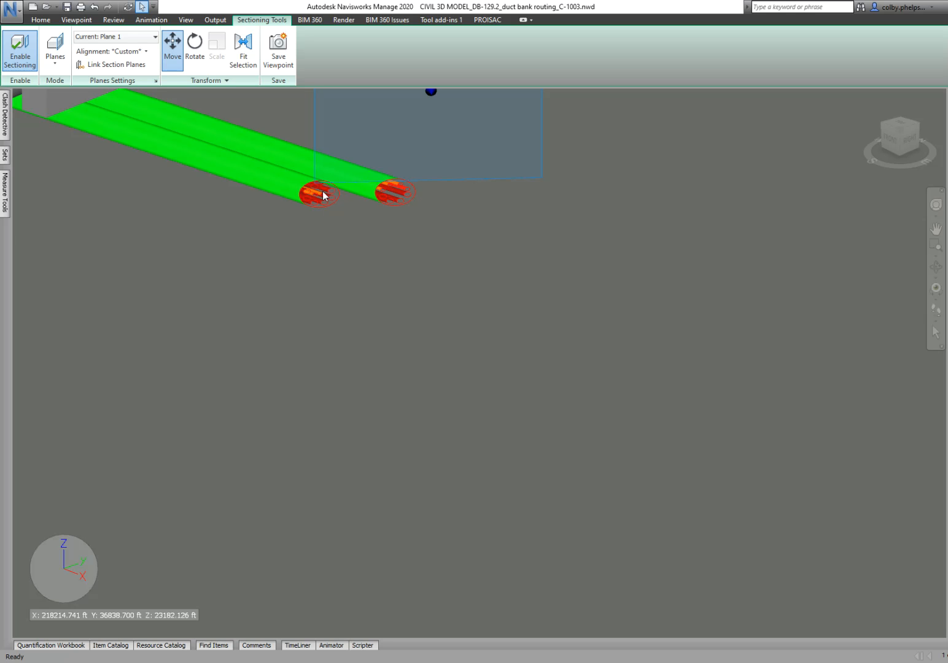
mouse_move(382, 200)
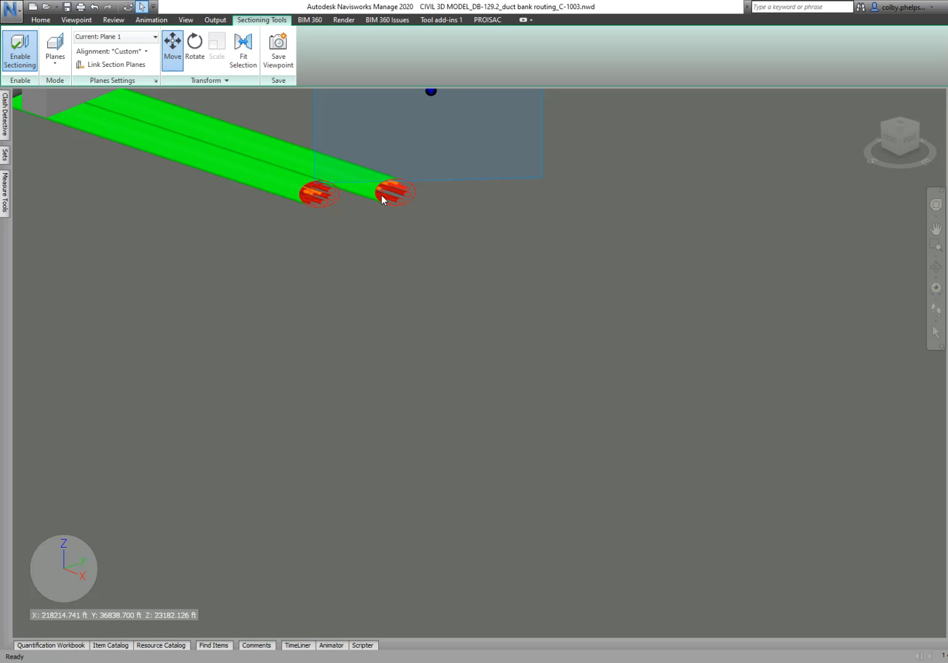
mouse_move(427, 214)
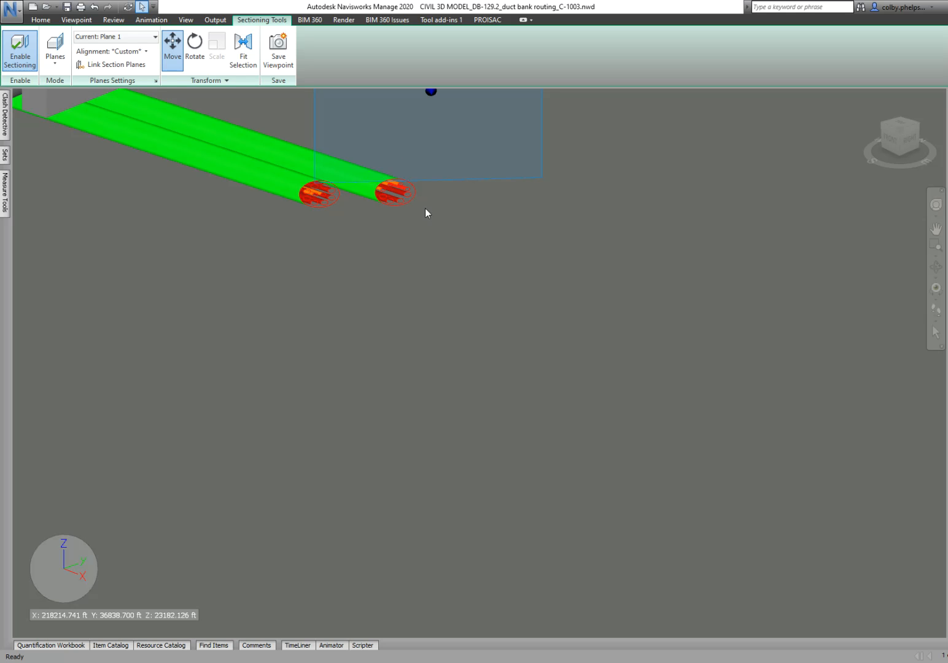
mouse_move(432, 345)
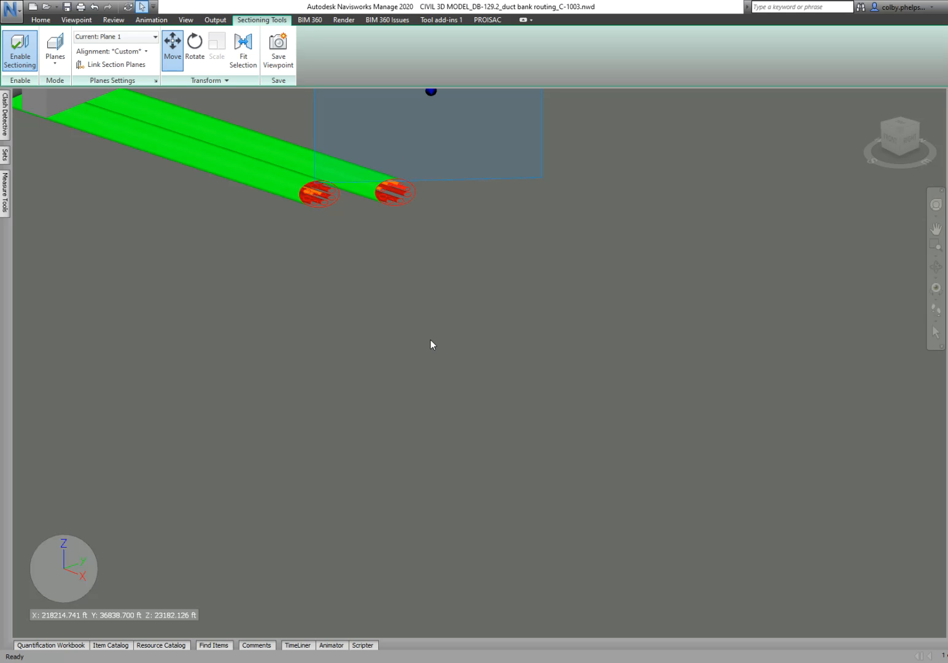
mouse_move(330, 195)
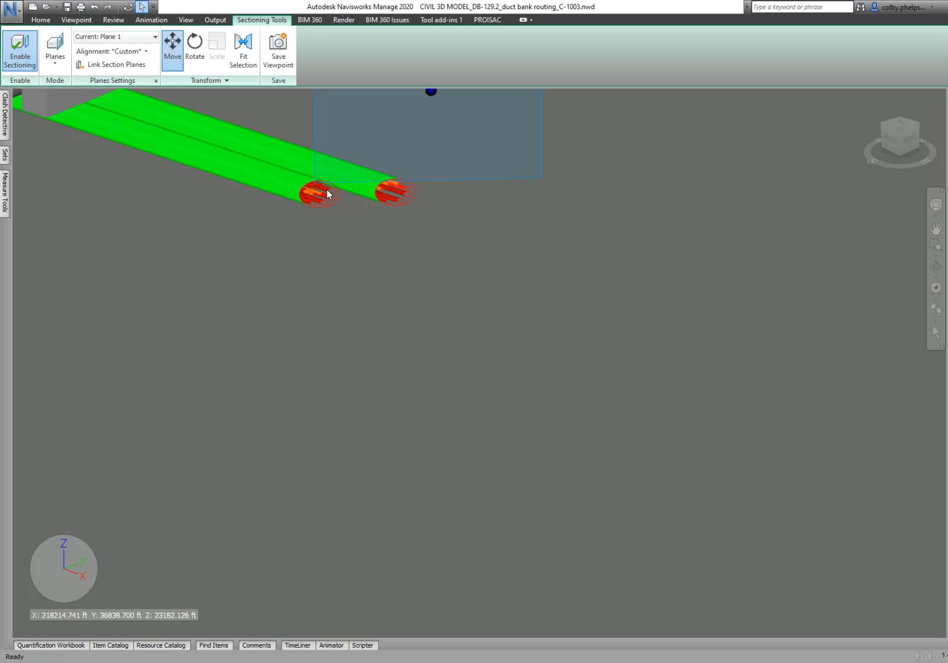
mouse_move(434, 240)
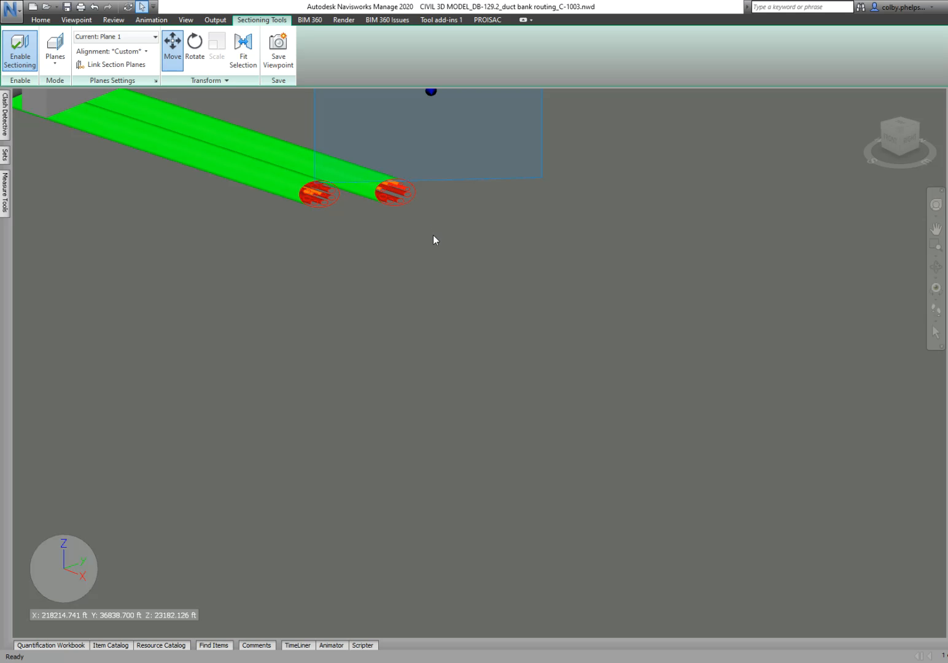
mouse_move(436, 290)
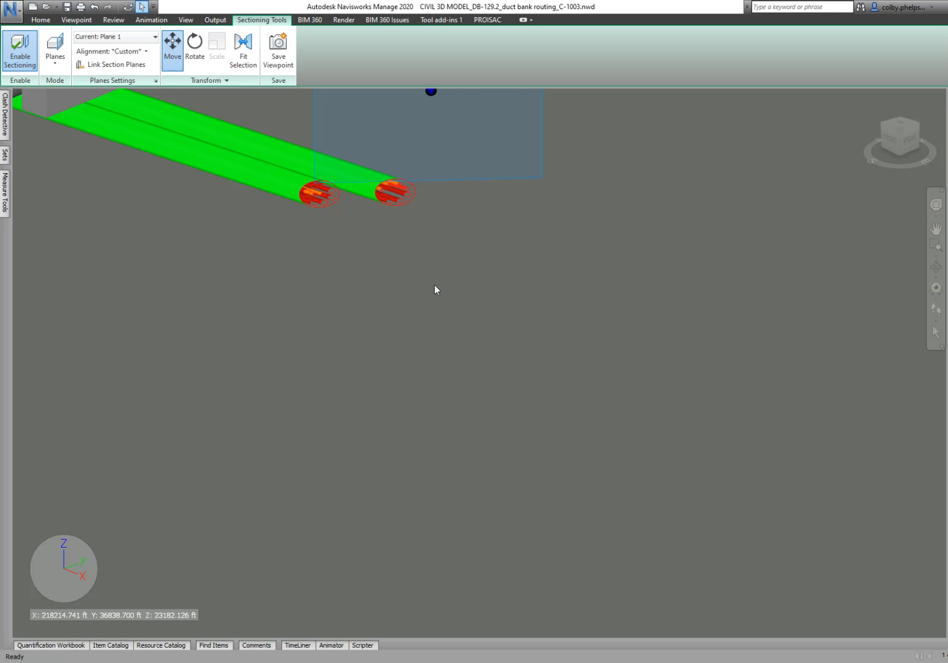
mouse_move(434, 318)
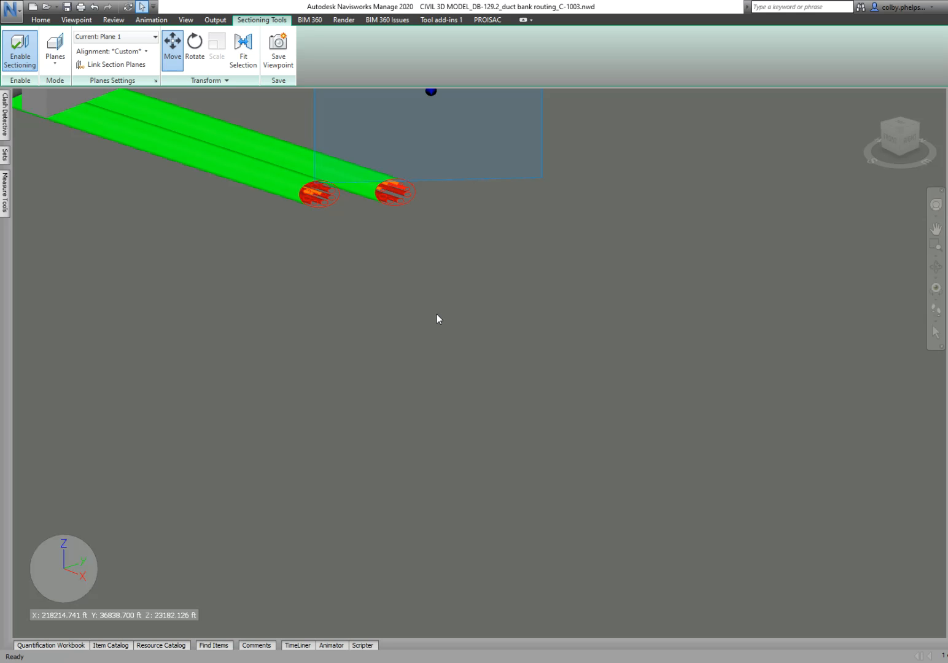
mouse_move(403, 240)
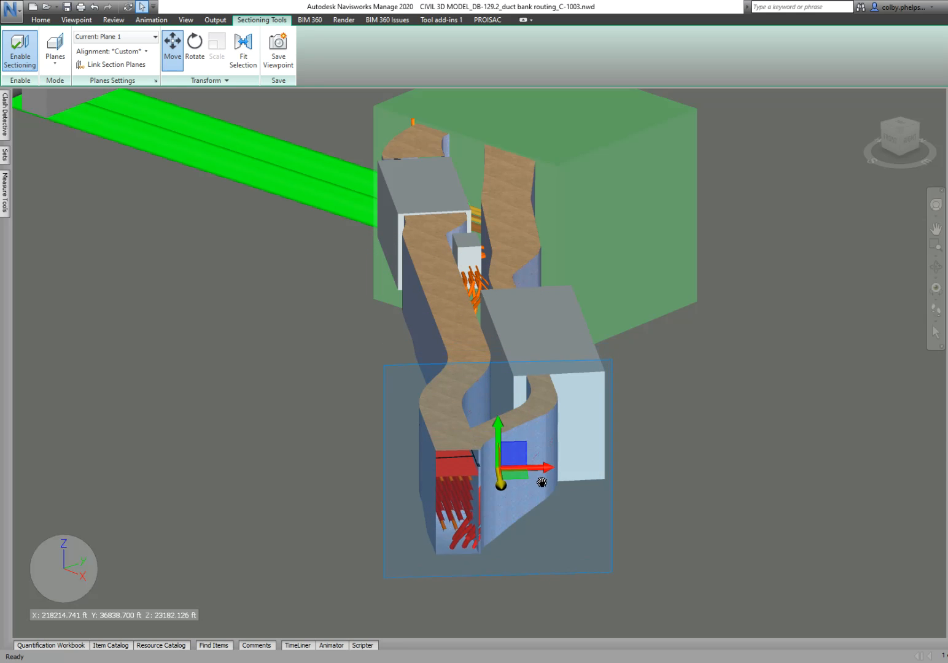
- Slide Plane 1 along the lower trench and up into the green vault
drag(499, 482, 514, 556)
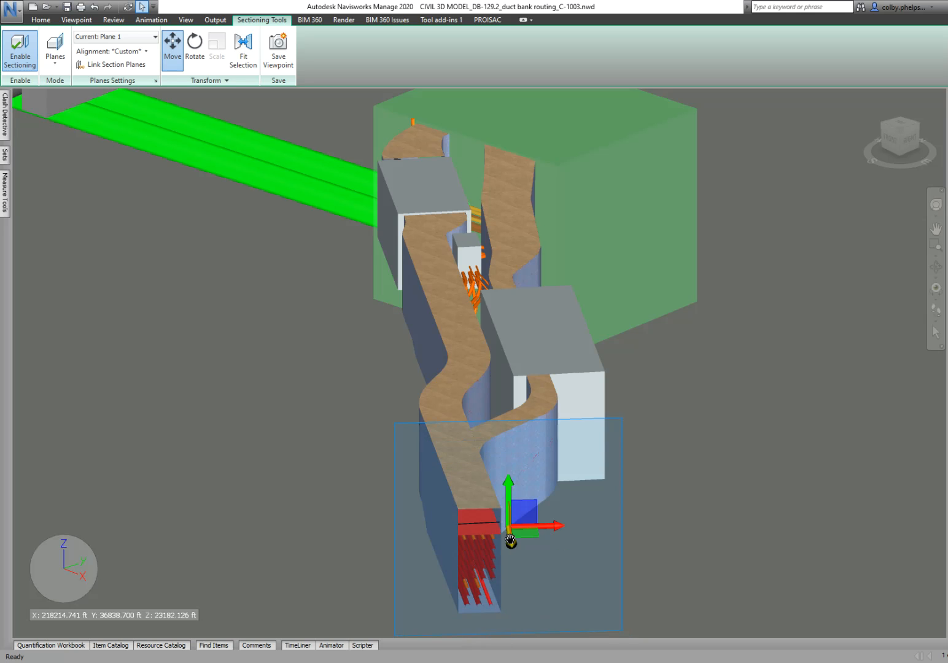
drag(510, 540, 491, 325)
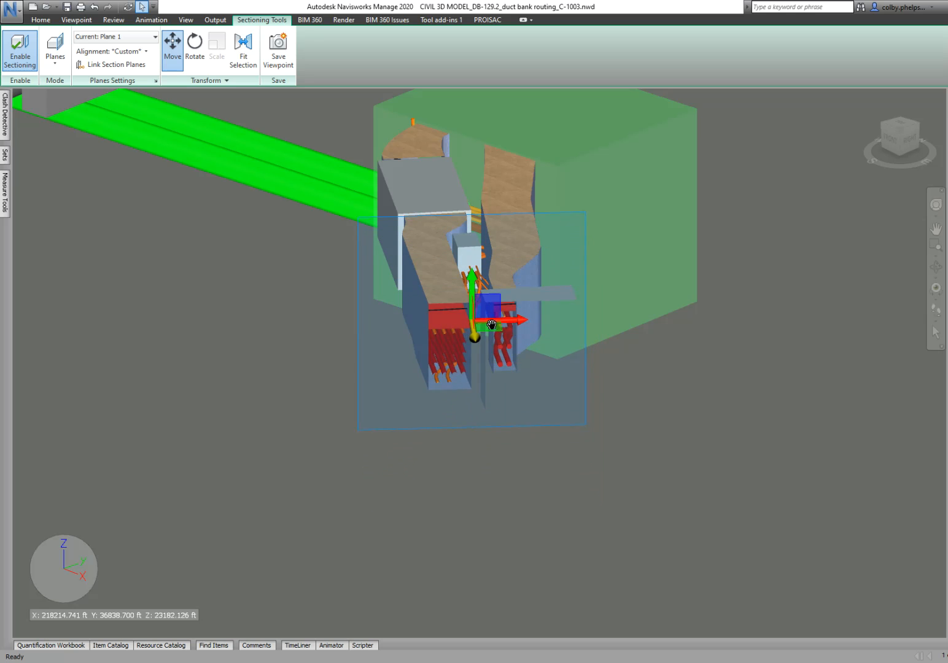
drag(491, 325, 497, 236)
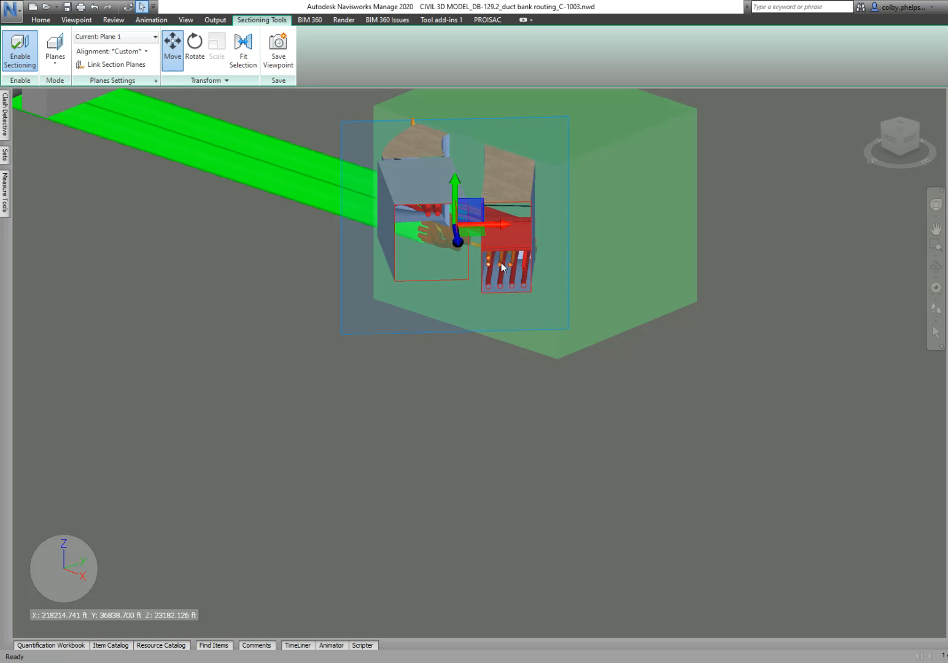
mouse_move(490, 284)
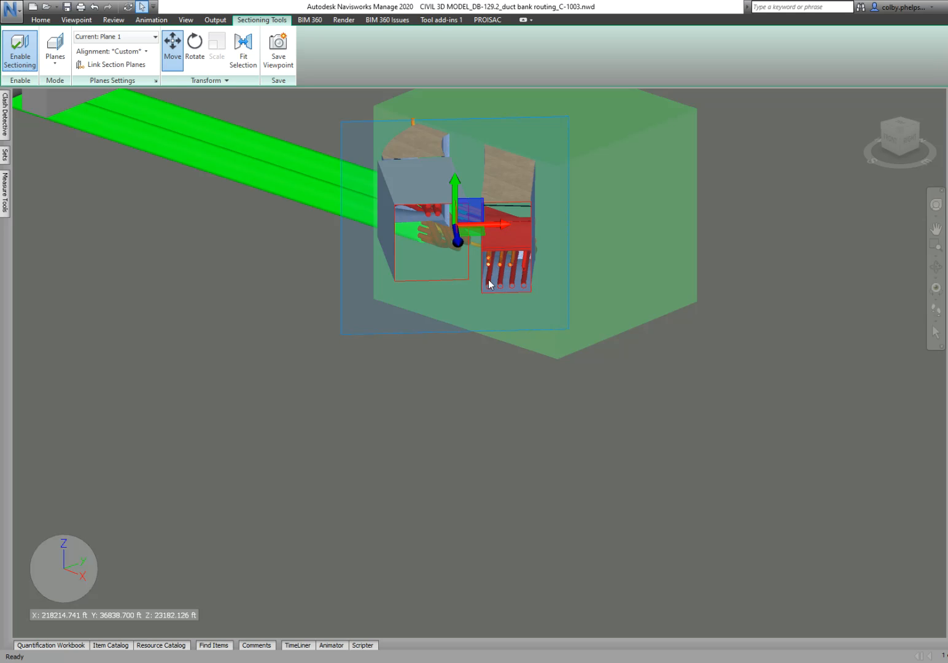
mouse_move(525, 282)
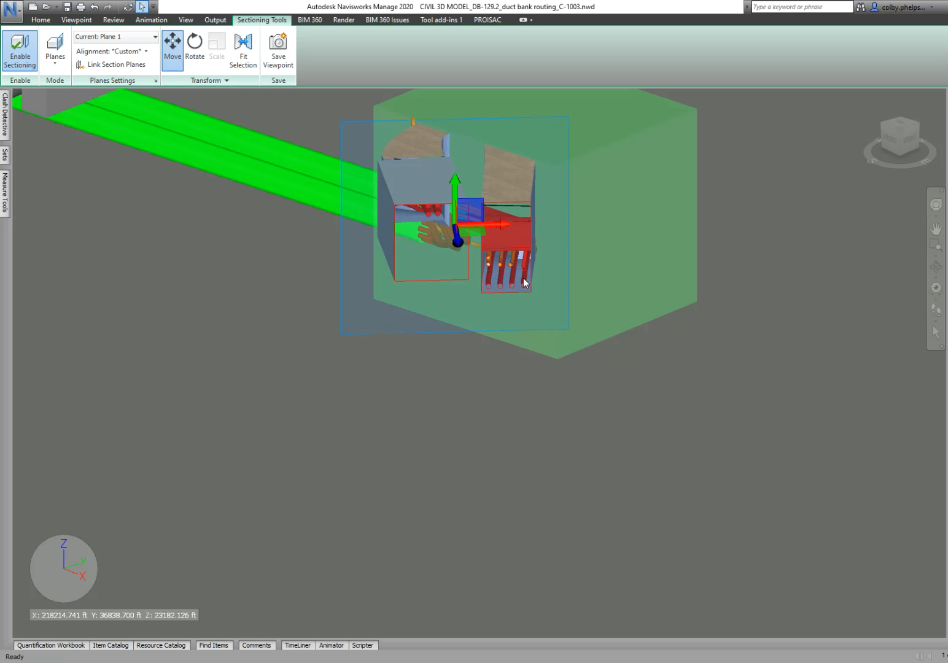
mouse_move(499, 286)
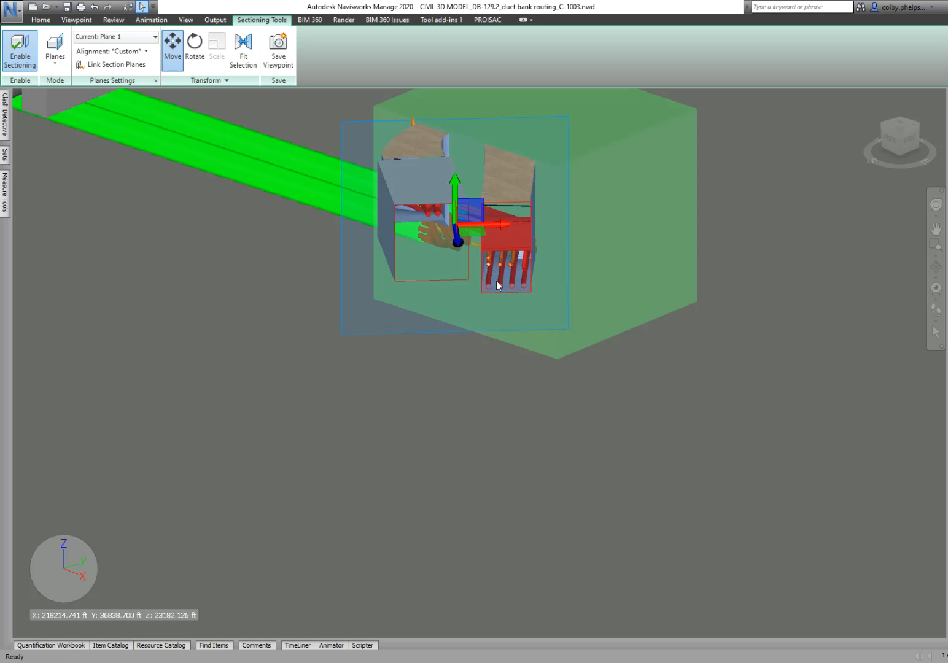
mouse_move(521, 252)
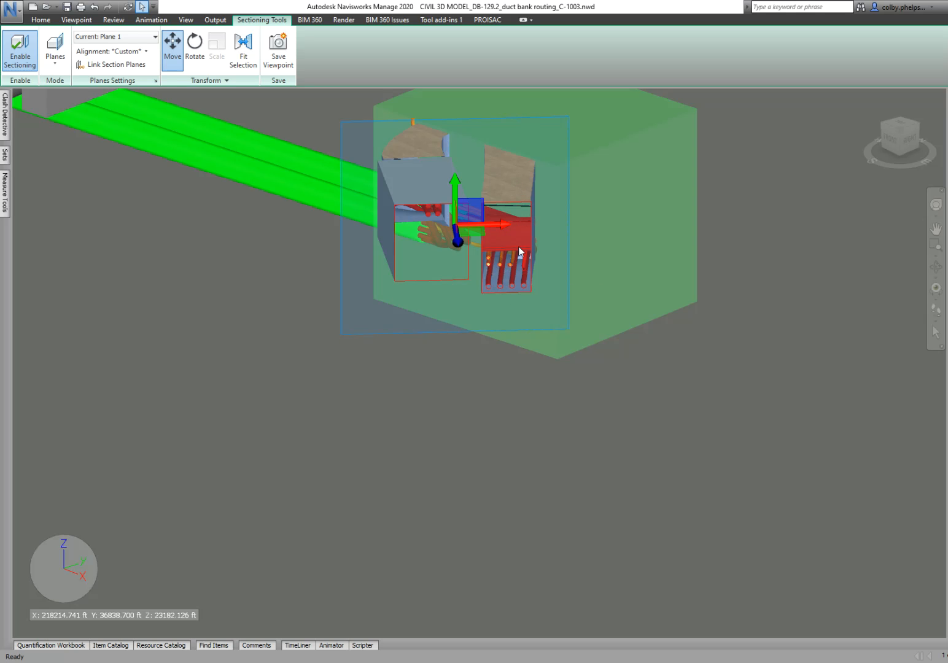
mouse_move(525, 382)
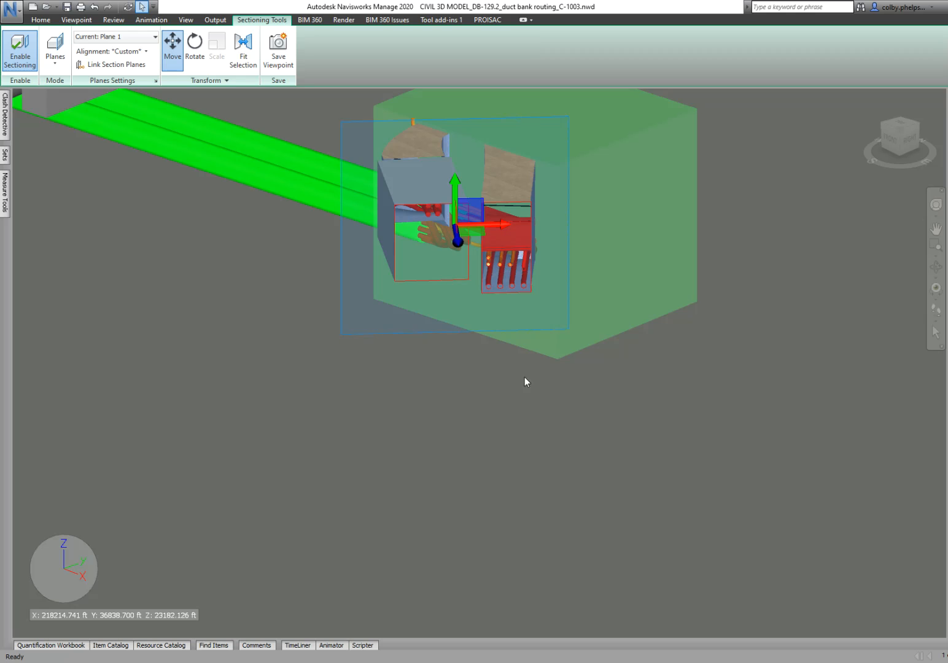
mouse_move(478, 351)
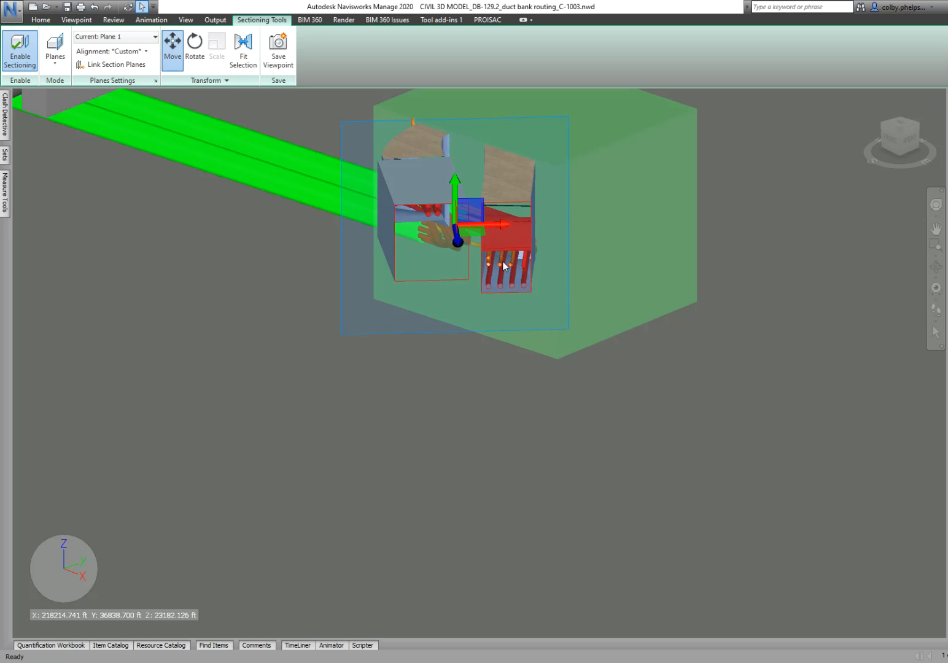
mouse_move(513, 334)
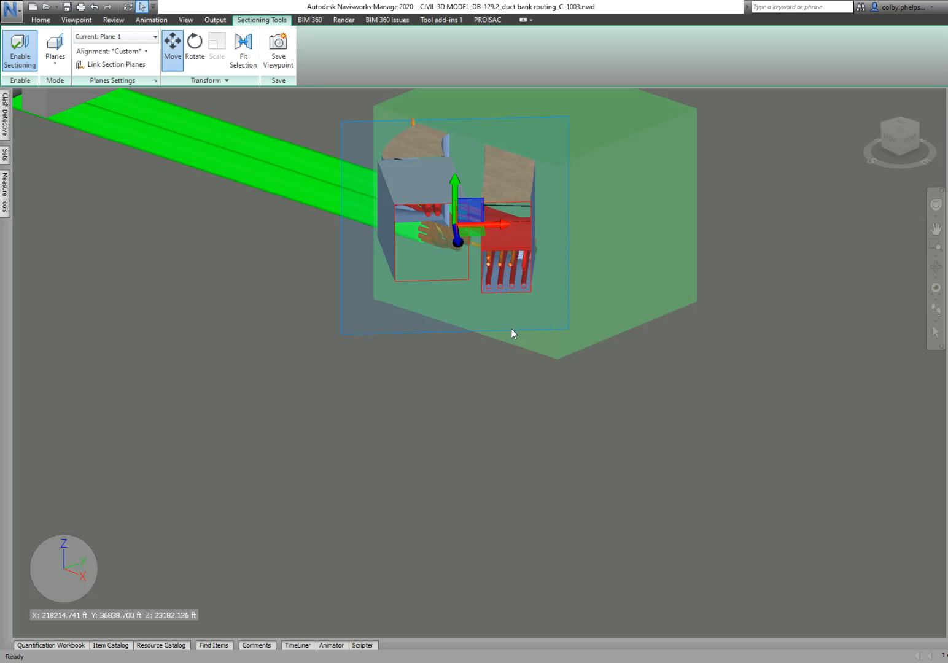
mouse_move(461, 412)
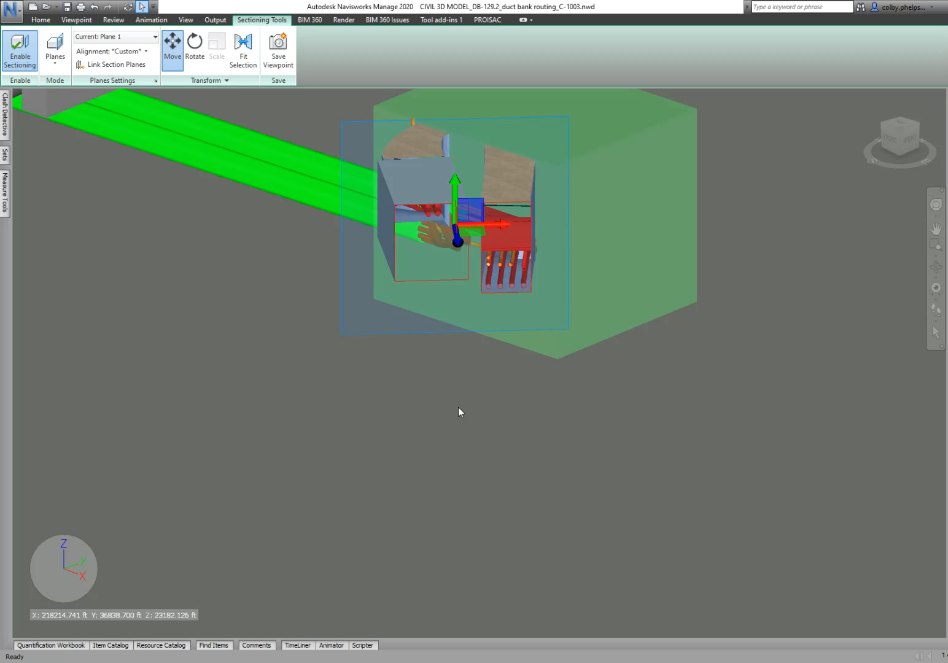
mouse_move(439, 238)
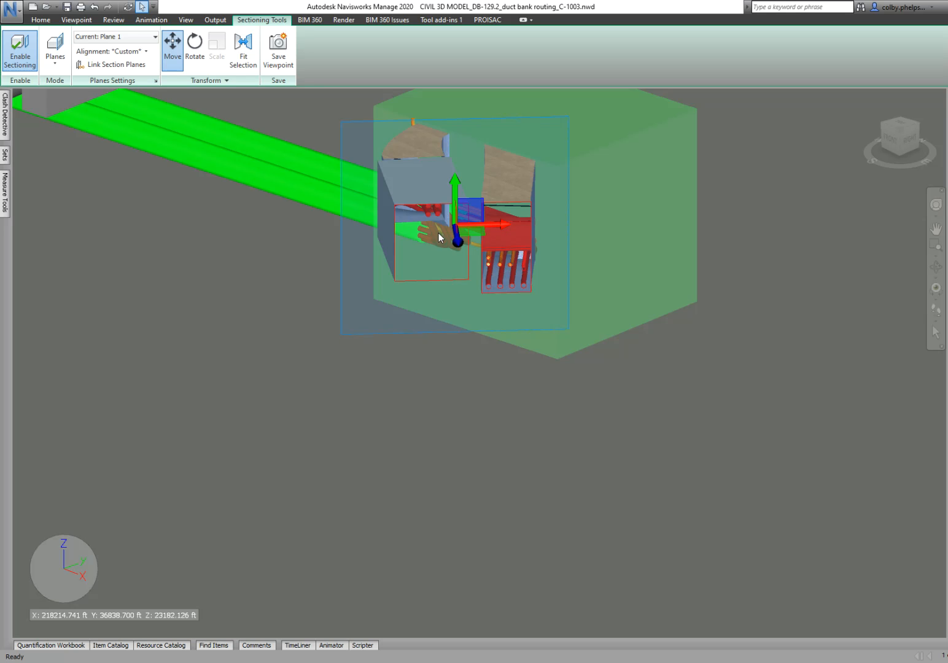
mouse_move(511, 288)
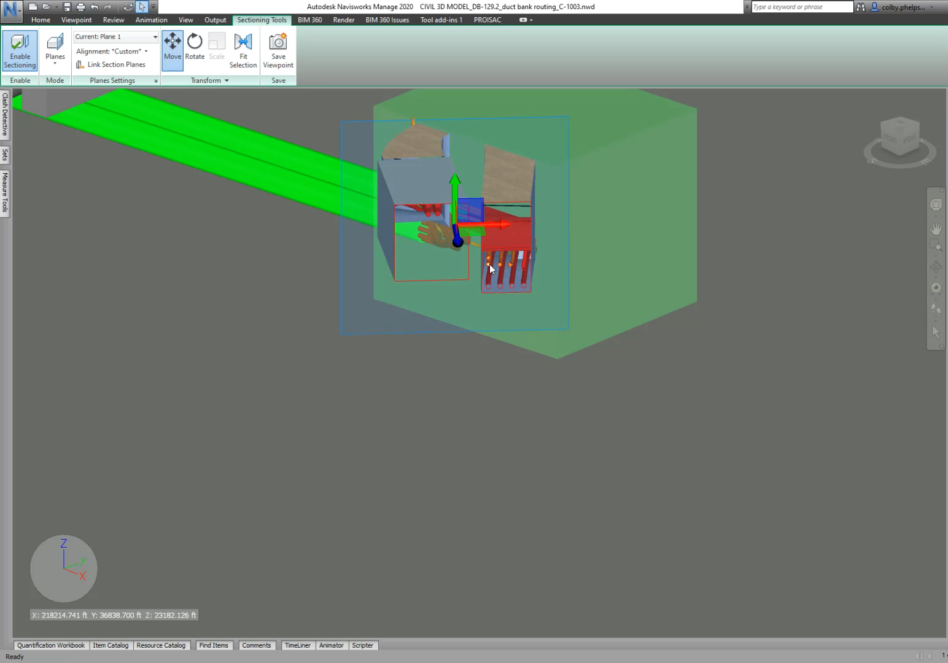
mouse_move(489, 262)
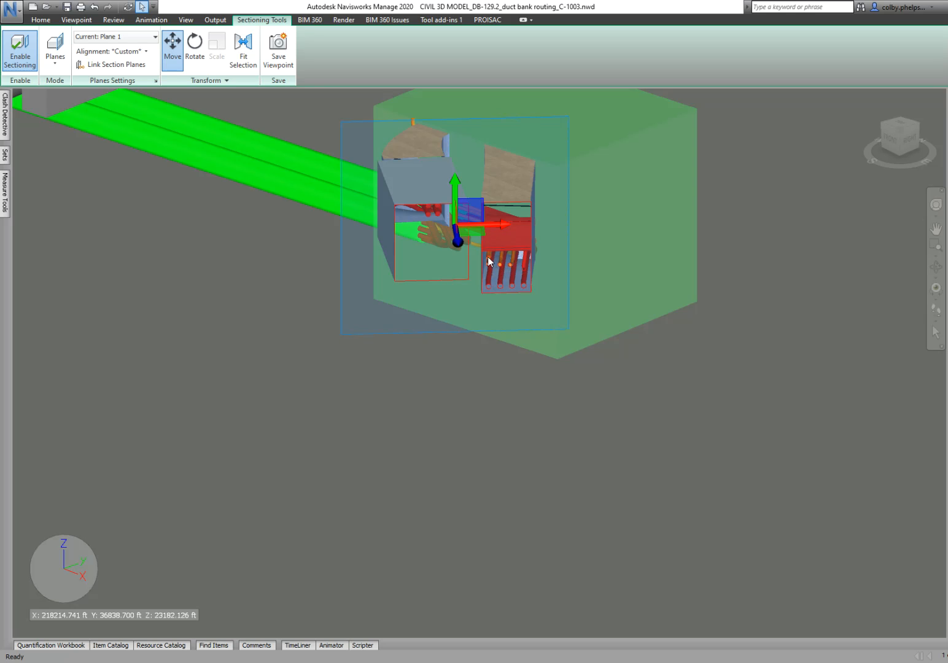
mouse_move(482, 286)
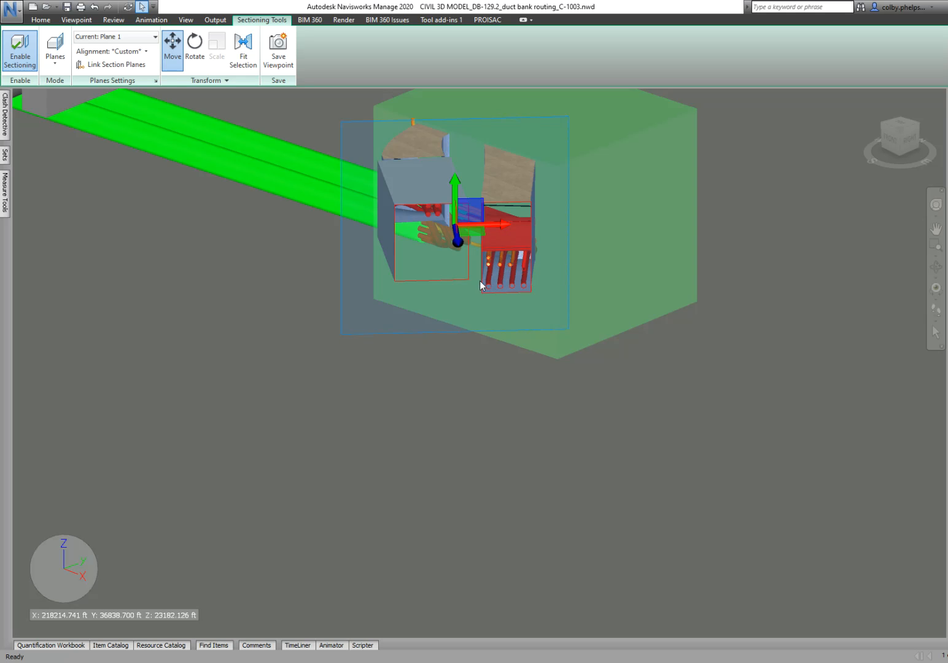
mouse_move(480, 336)
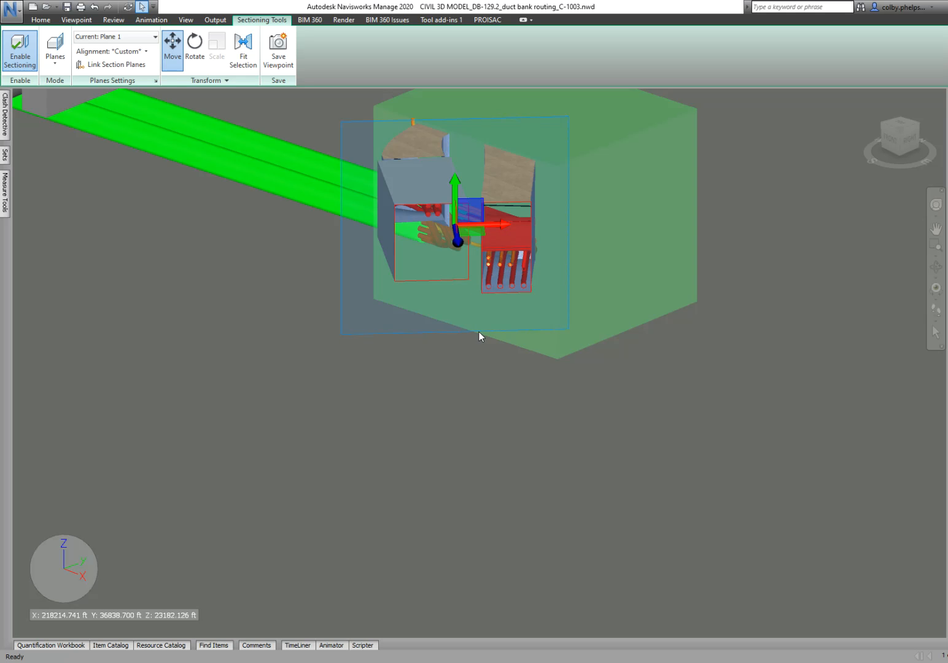
mouse_move(470, 357)
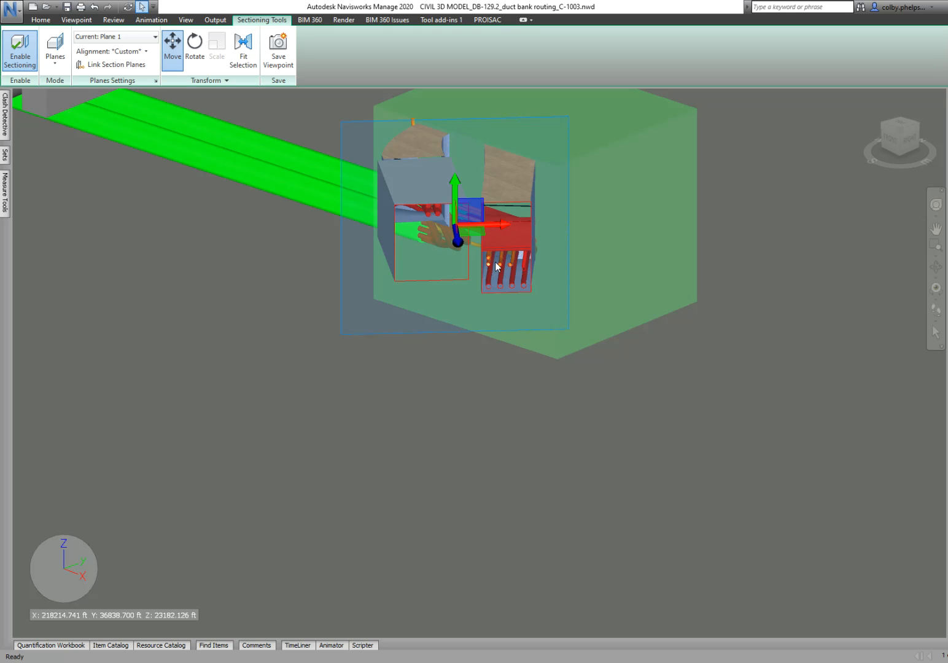
mouse_move(496, 265)
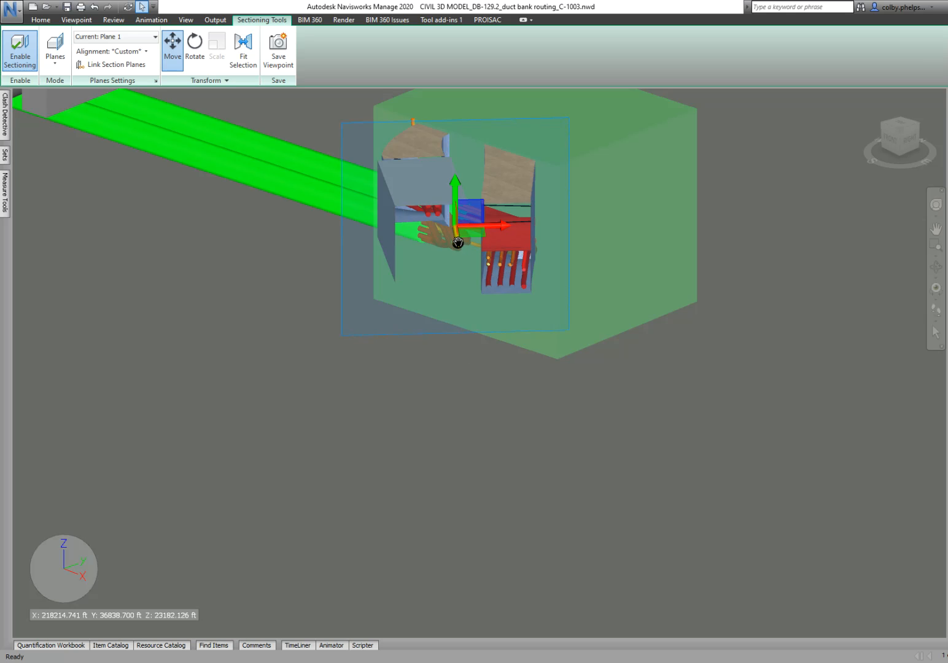
- Nudge the plane to the vault face, then slide it past the first vault along the route
drag(457, 240, 459, 255)
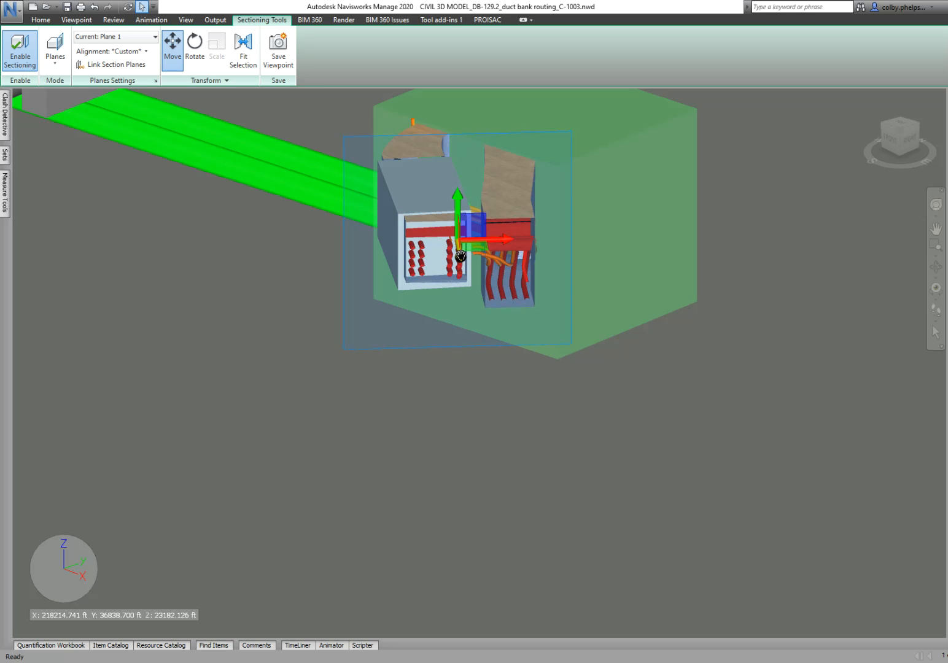
drag(459, 255, 463, 269)
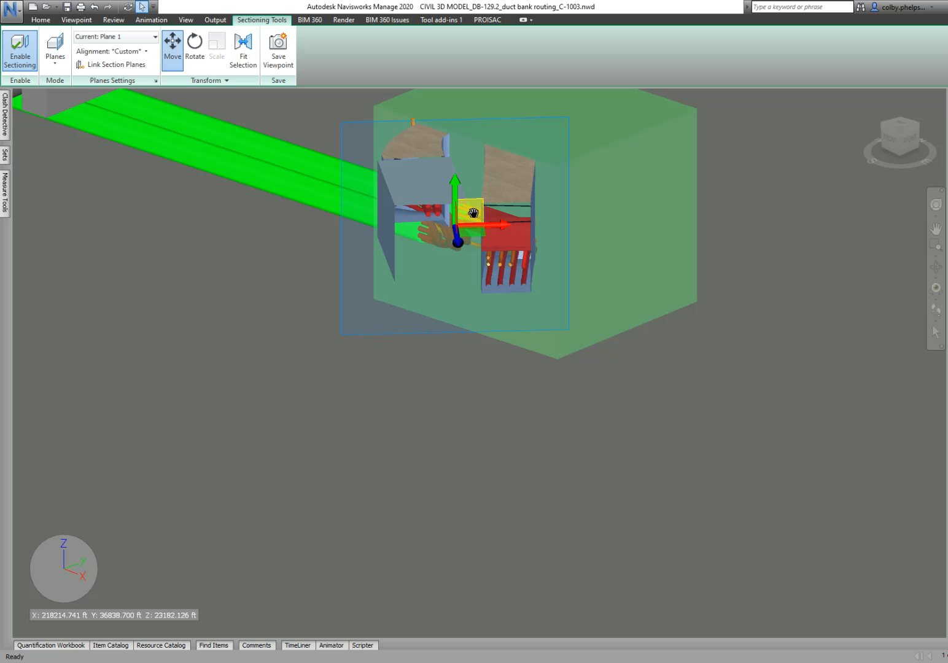
drag(471, 213, 610, 295)
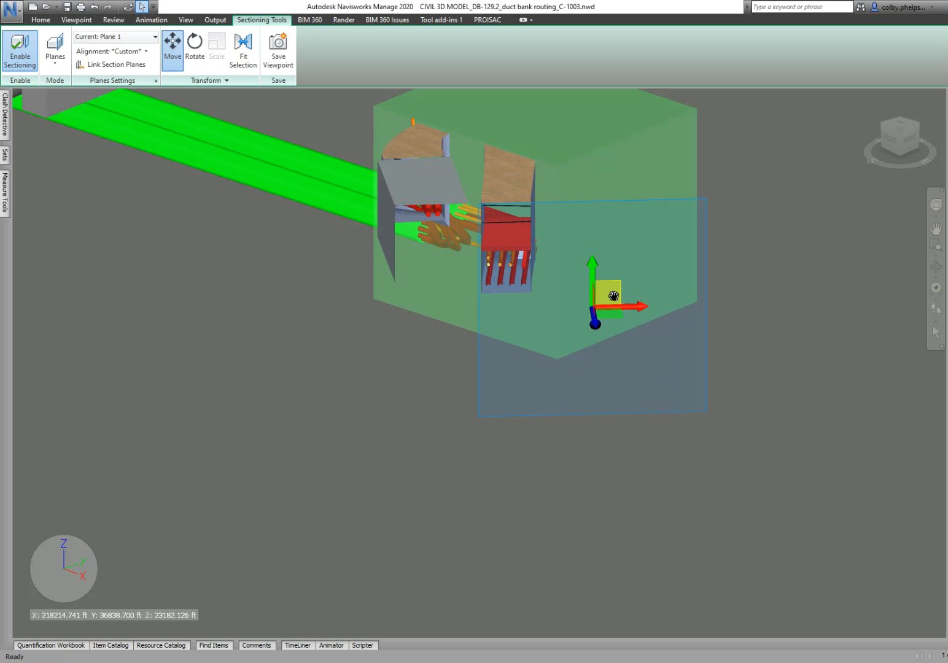
drag(610, 295, 653, 289)
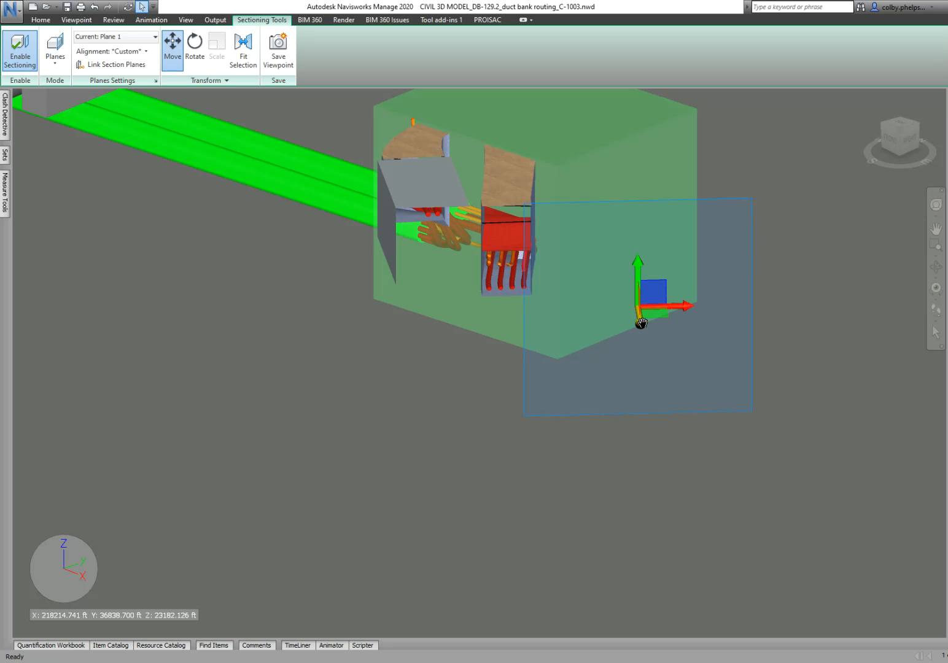
- Advance the section plane through the vault interiors and down the descending trench to the lower vault
drag(640, 324, 647, 349)
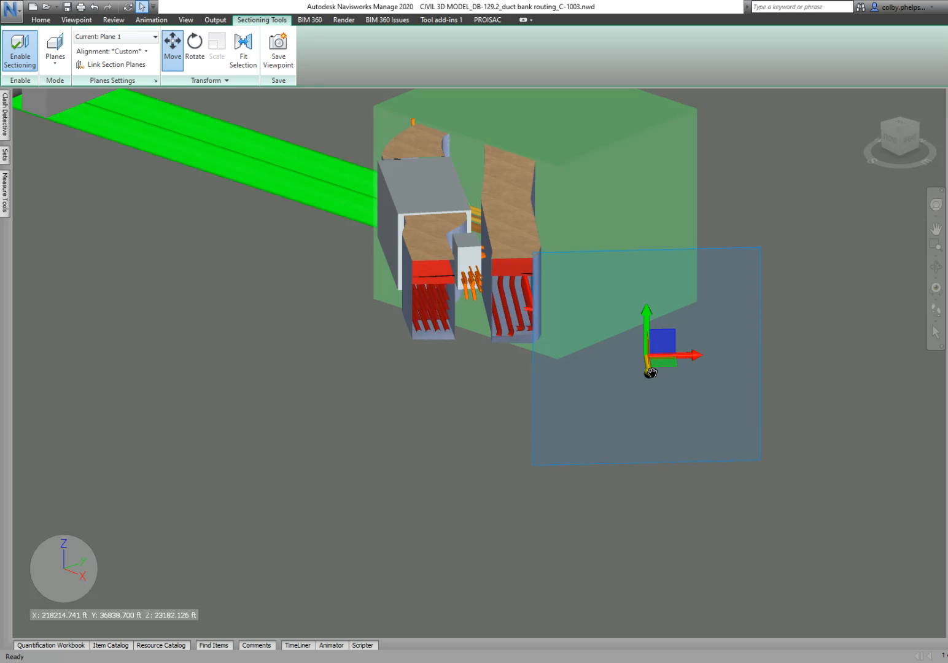
drag(650, 373, 650, 385)
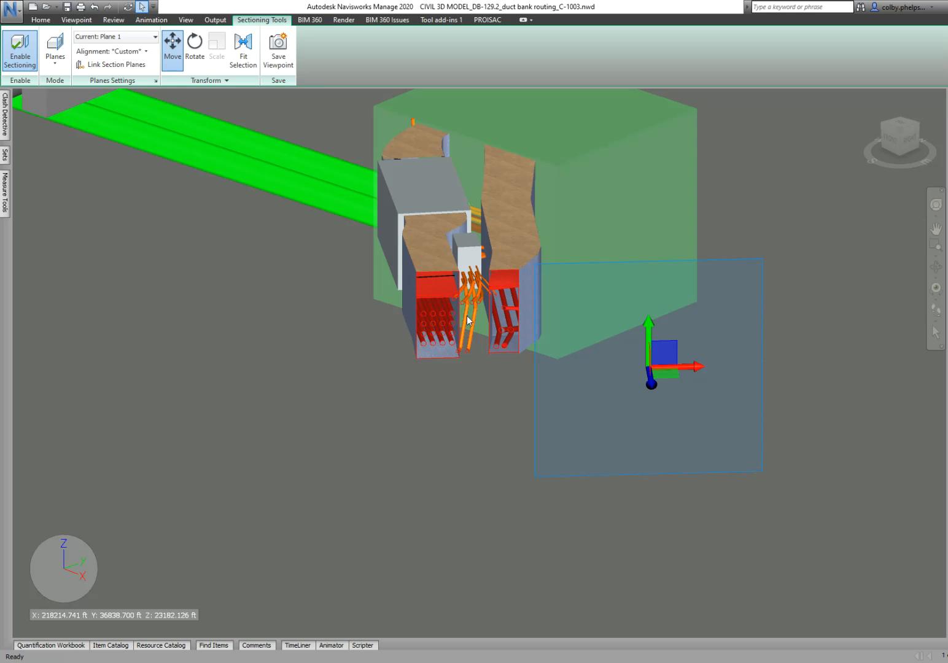
mouse_move(495, 313)
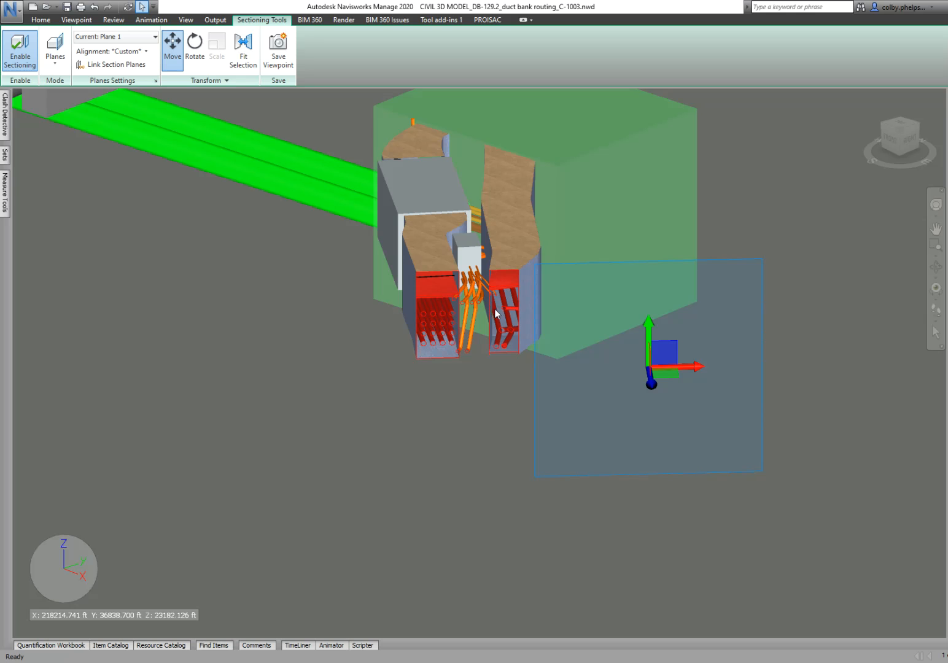
mouse_move(506, 322)
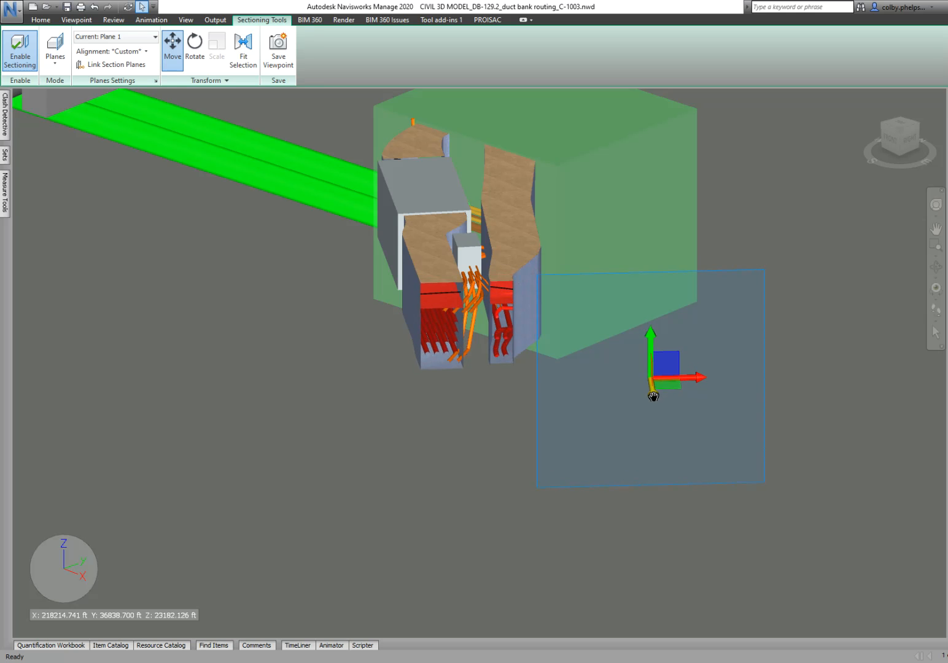
drag(653, 396, 661, 453)
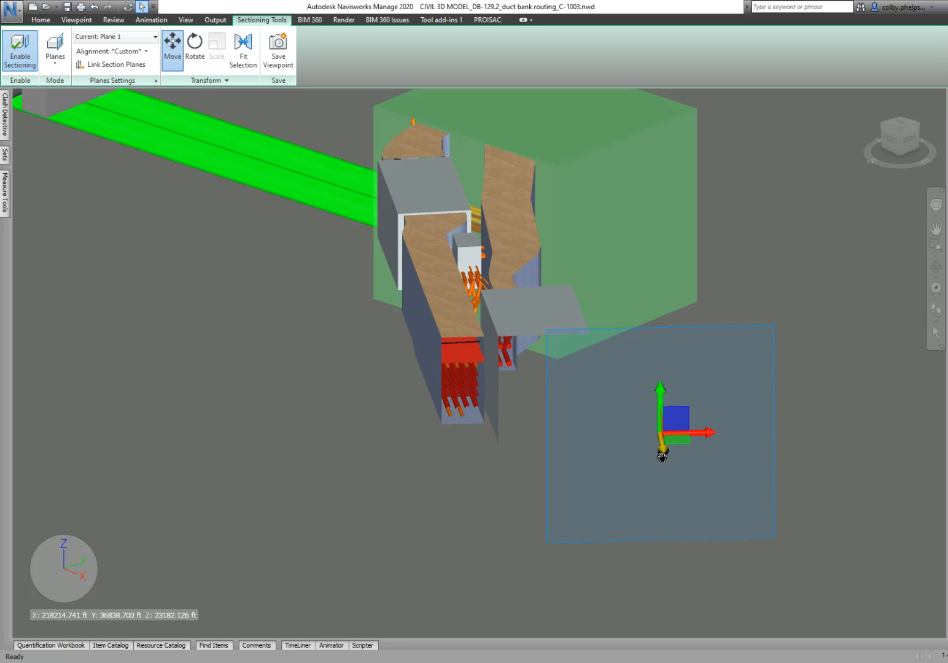
drag(662, 455, 672, 526)
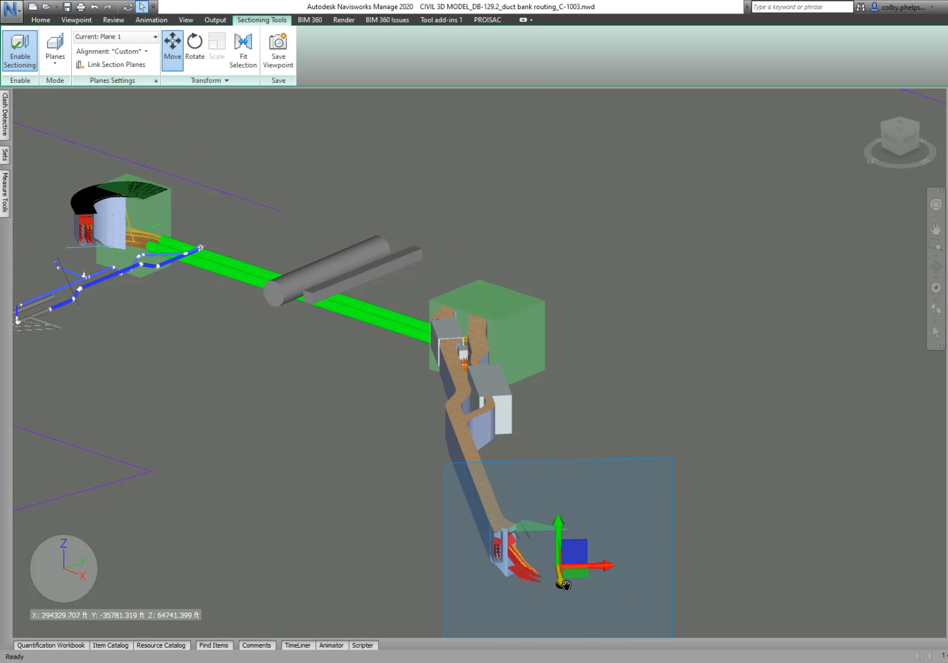
- Move the section plane through the lower vault and along the green duct bank beyond
drag(562, 583, 632, 614)
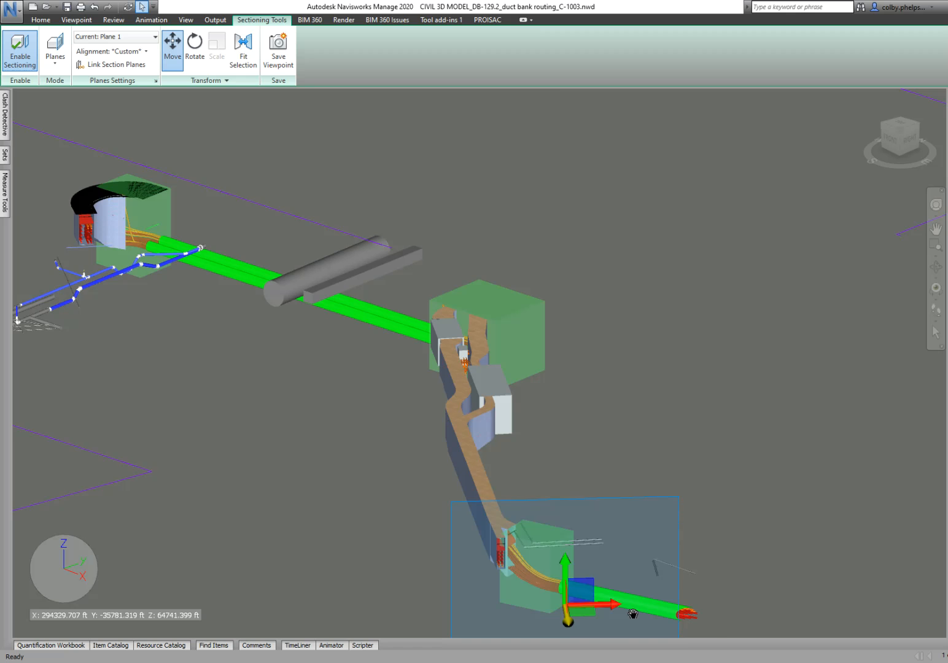
drag(632, 612, 727, 625)
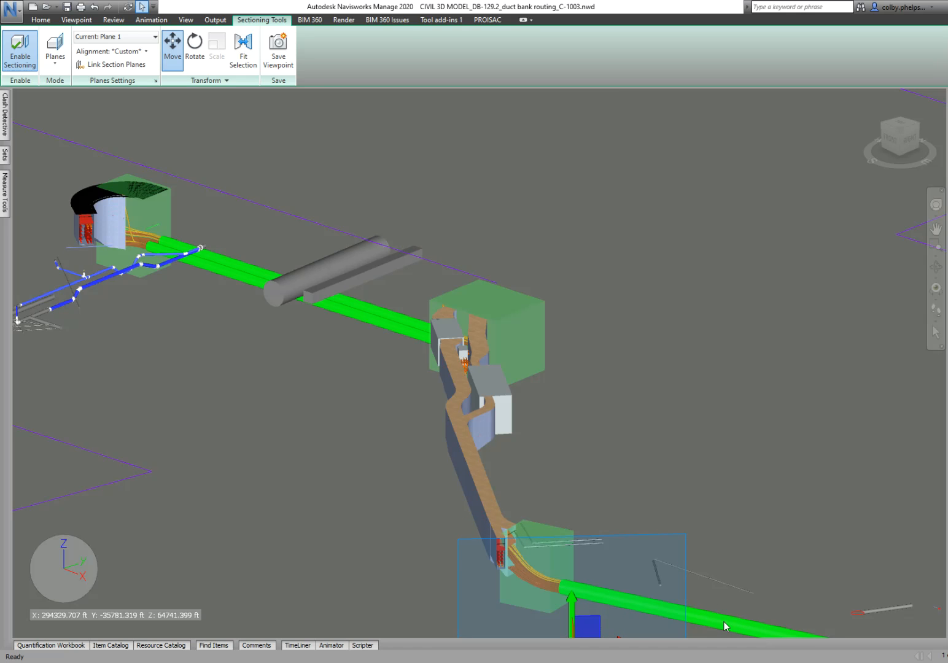
mouse_move(534, 388)
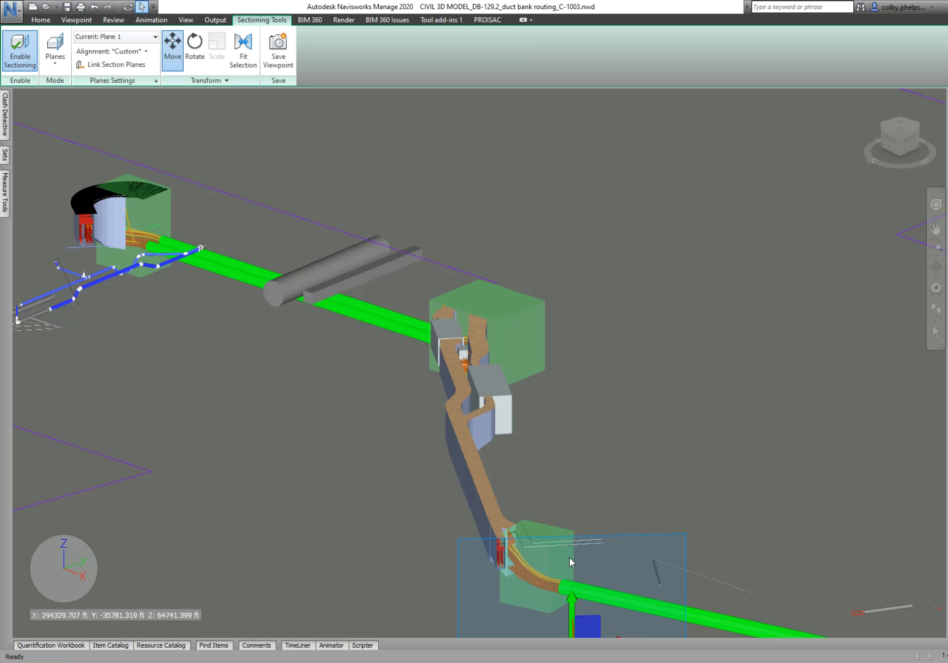
mouse_move(530, 552)
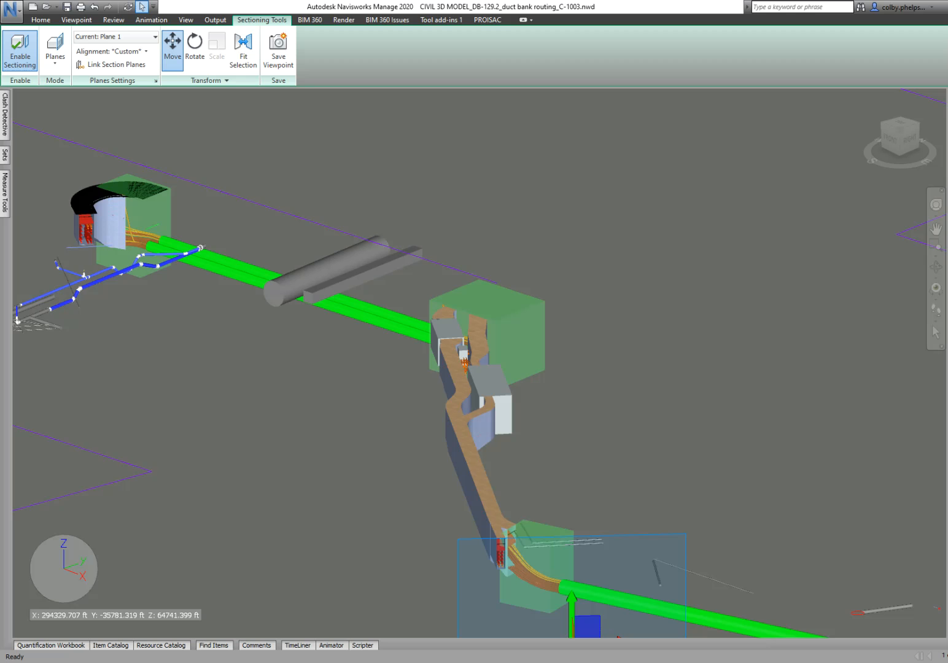
mouse_move(472, 431)
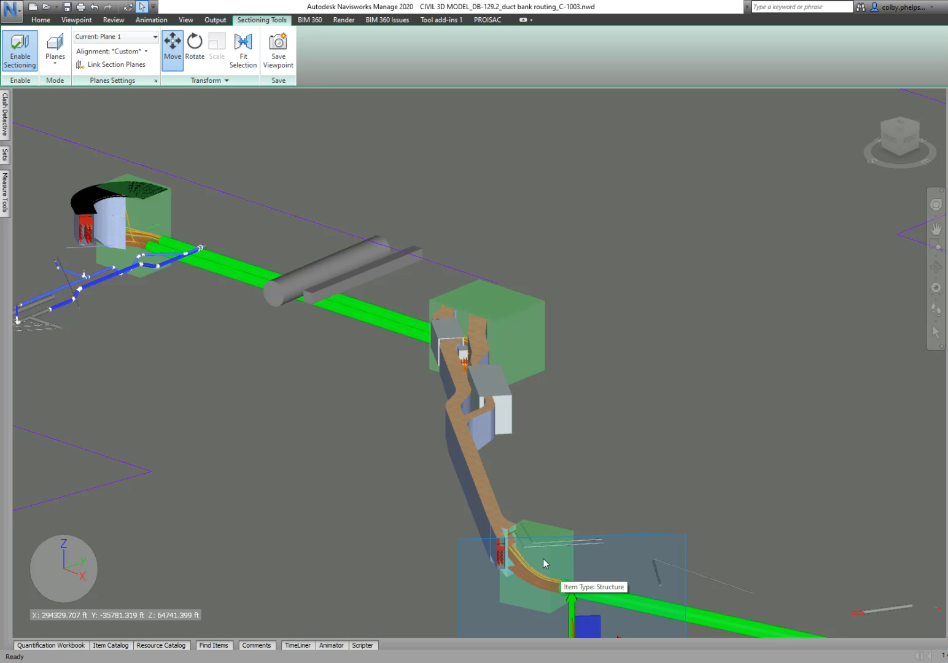
mouse_move(570, 568)
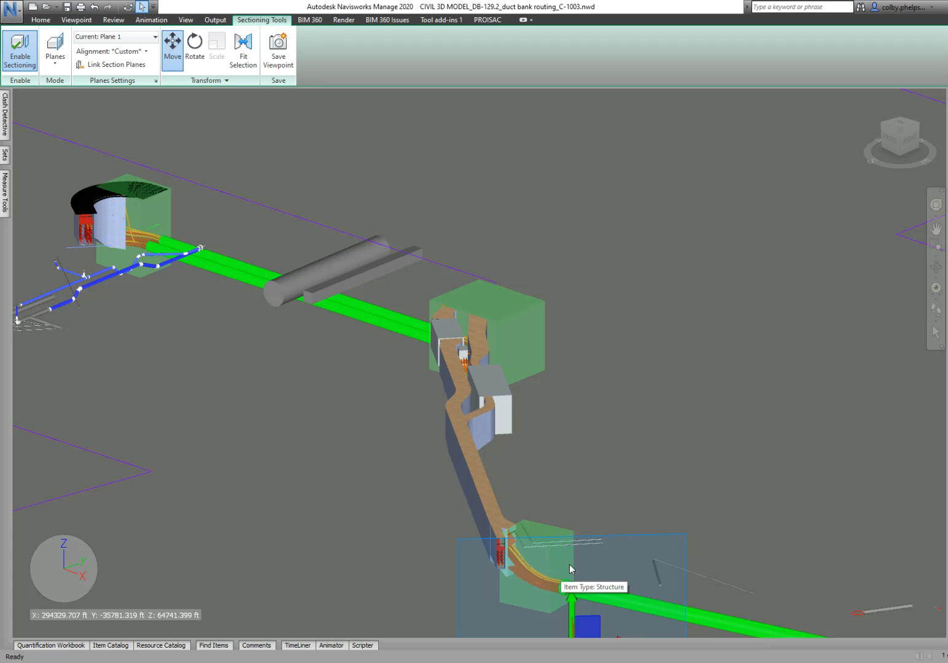
mouse_move(610, 568)
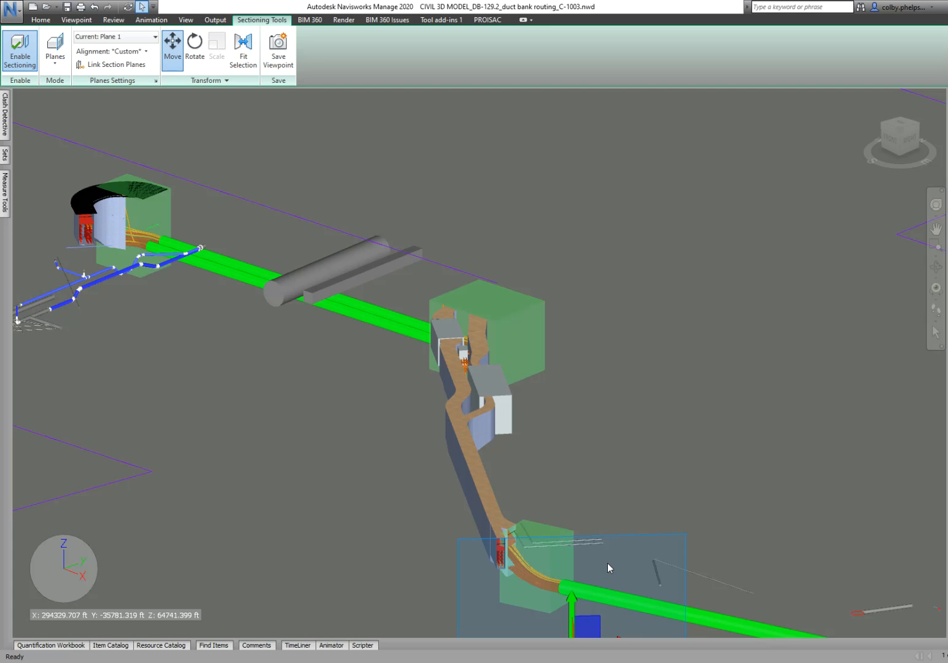
mouse_move(589, 570)
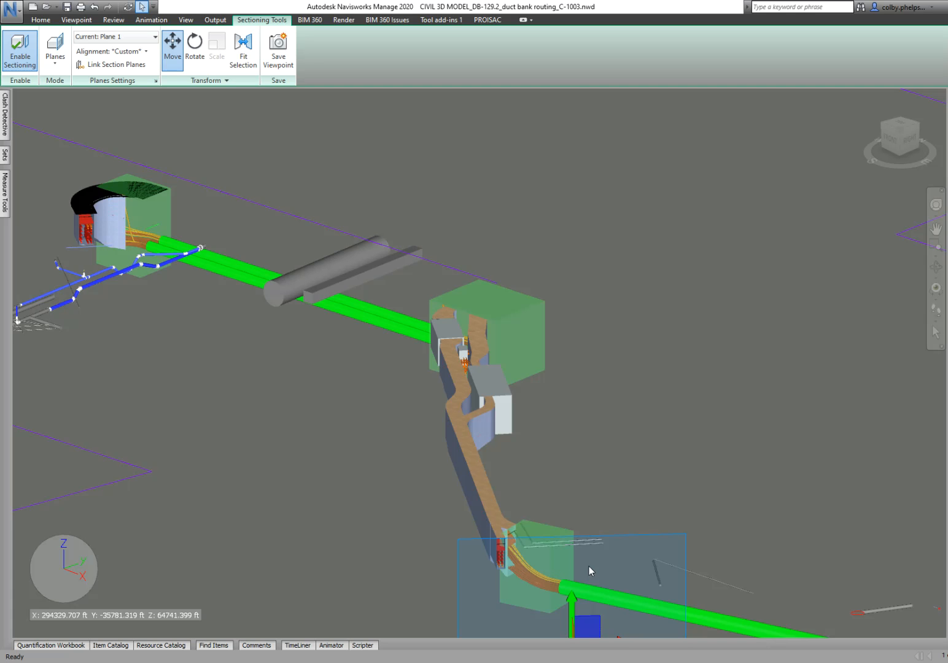
mouse_move(609, 584)
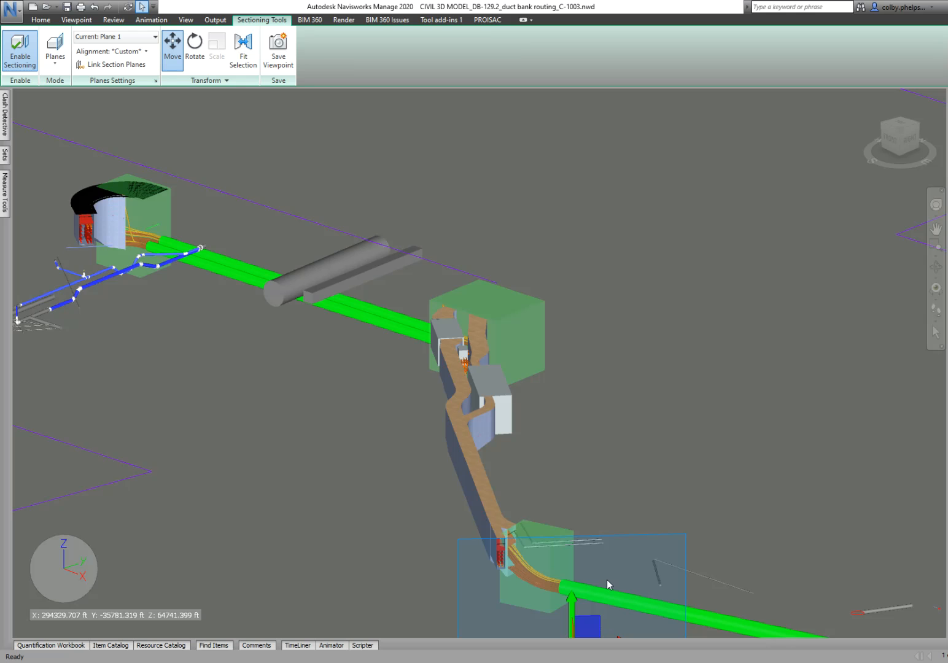
mouse_move(594, 582)
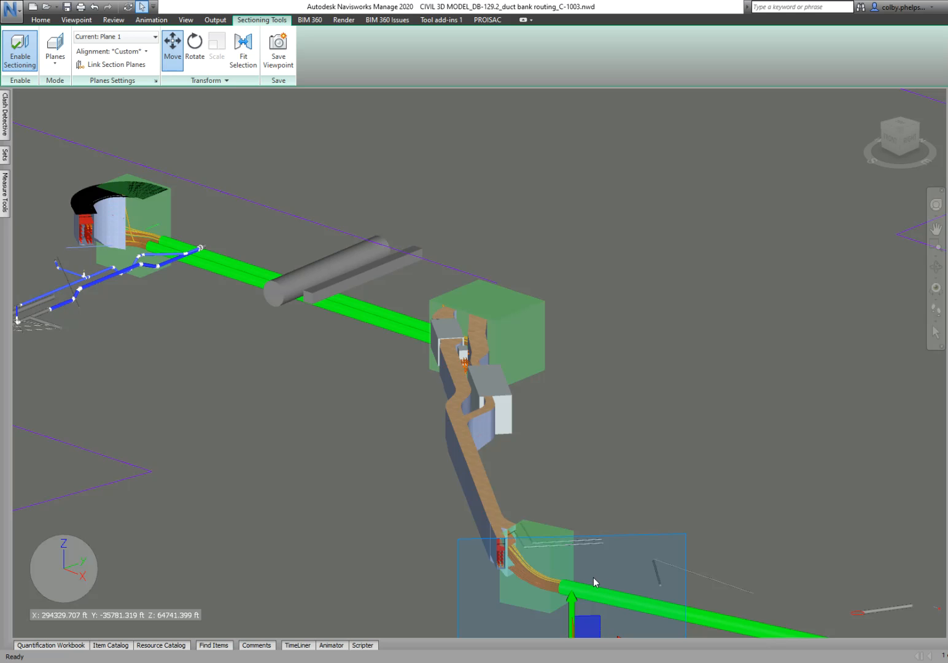